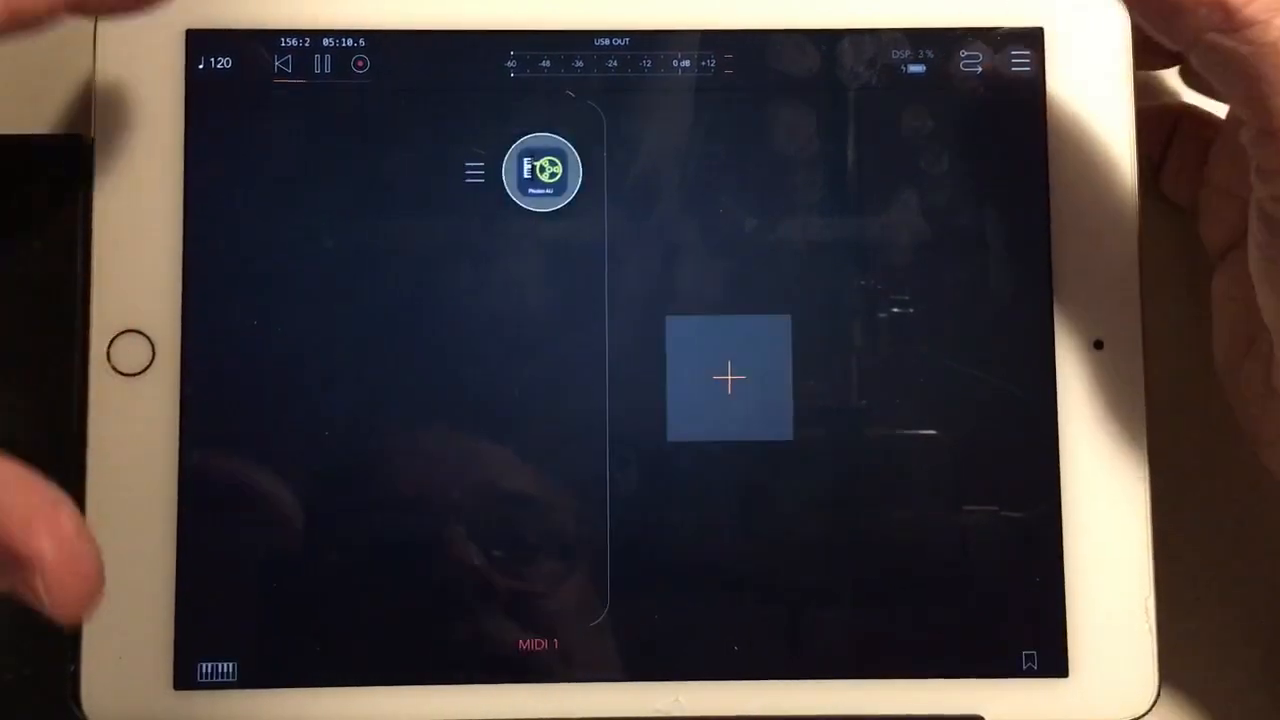
- Leave AUM's Photon MIDI 1 channel and switch over to Auria Pro's Track 1 channel strip
{"action": "left_click", "coordinate": [540, 172]}
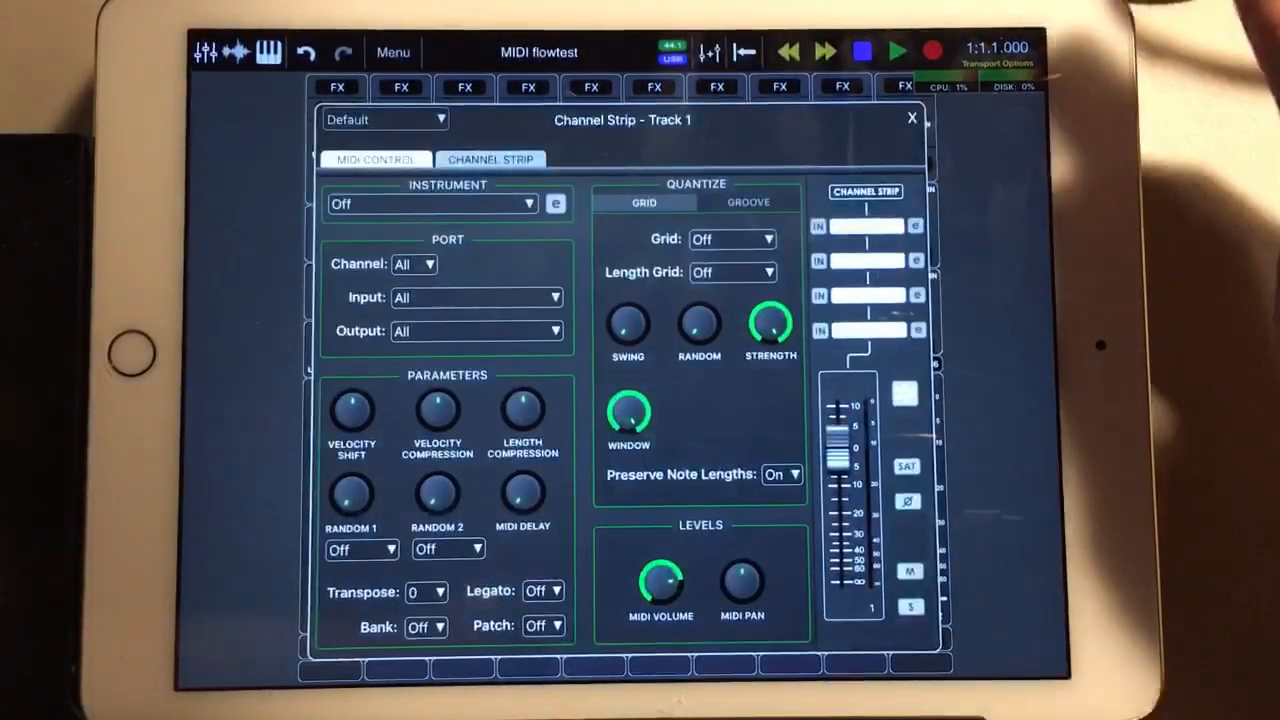
- Load Lyra EDrums2 as Track 1's instrument
{"action": "left_click", "coordinate": [430, 204]}
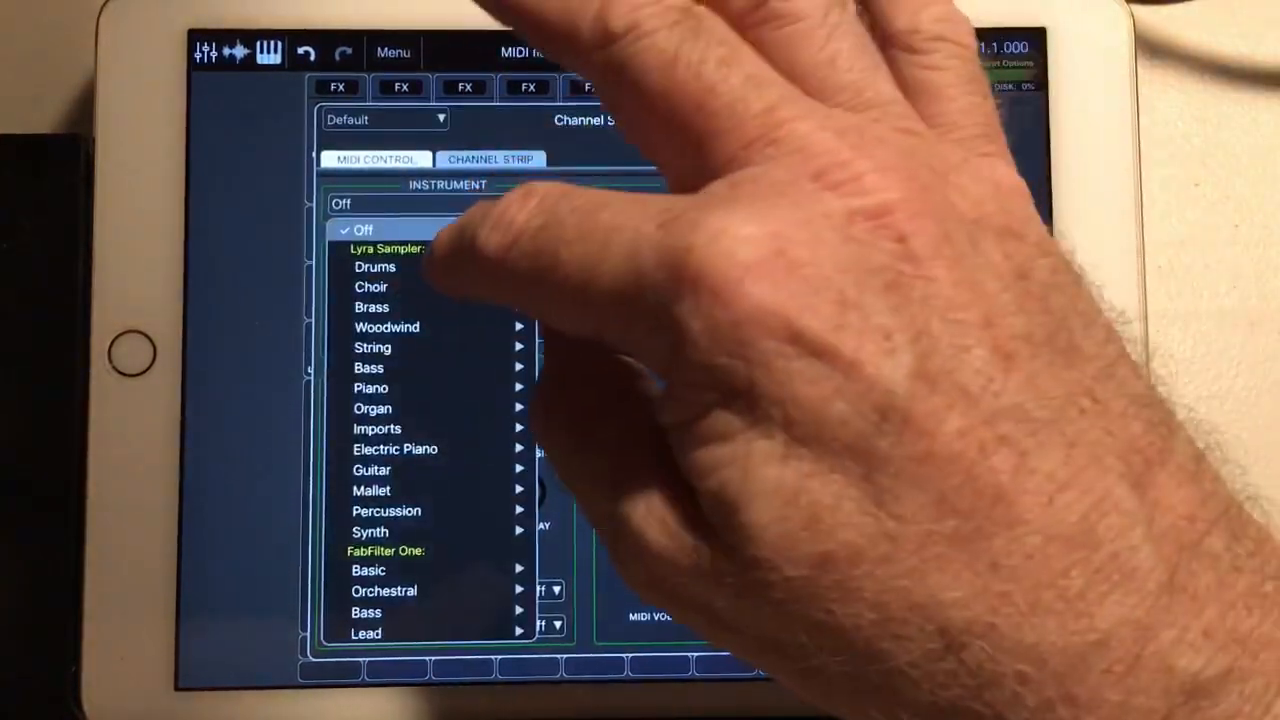
{"action": "left_click", "coordinate": [374, 266]}
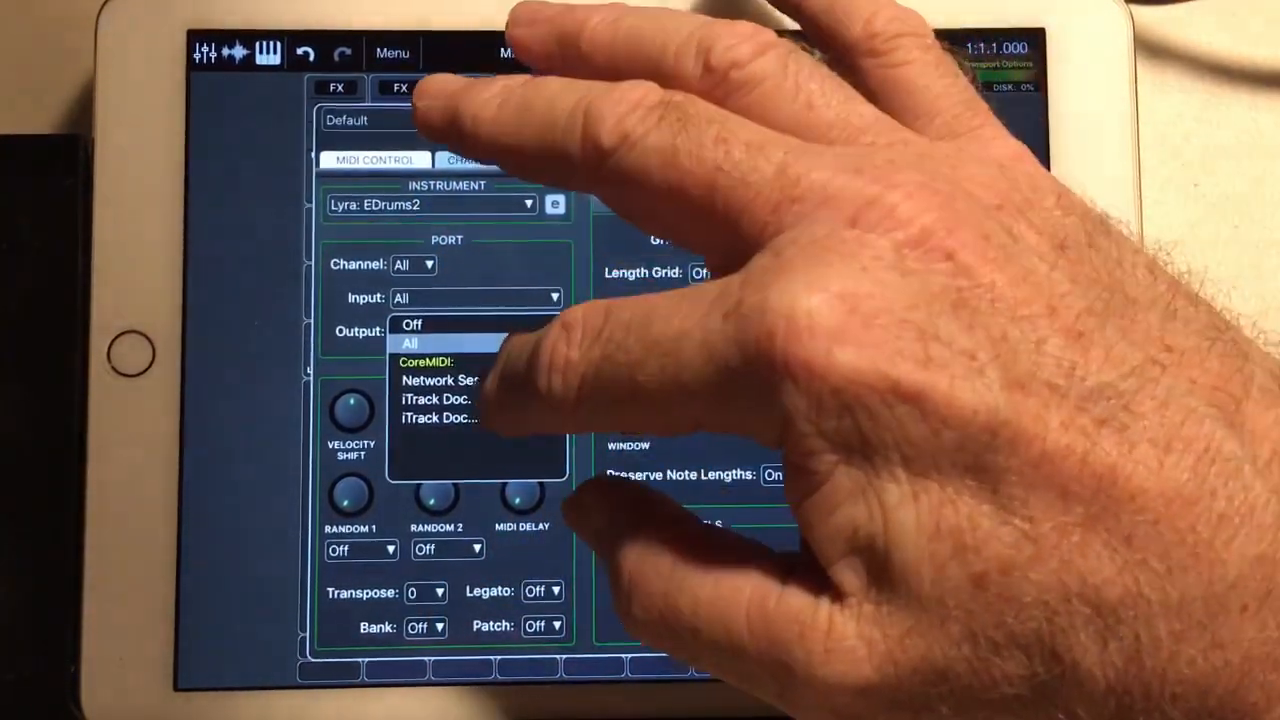
- Try Network Session 1 and the iTrack Dock port as MIDI input, then leave it on All
{"action": "left_click", "coordinate": [456, 380]}
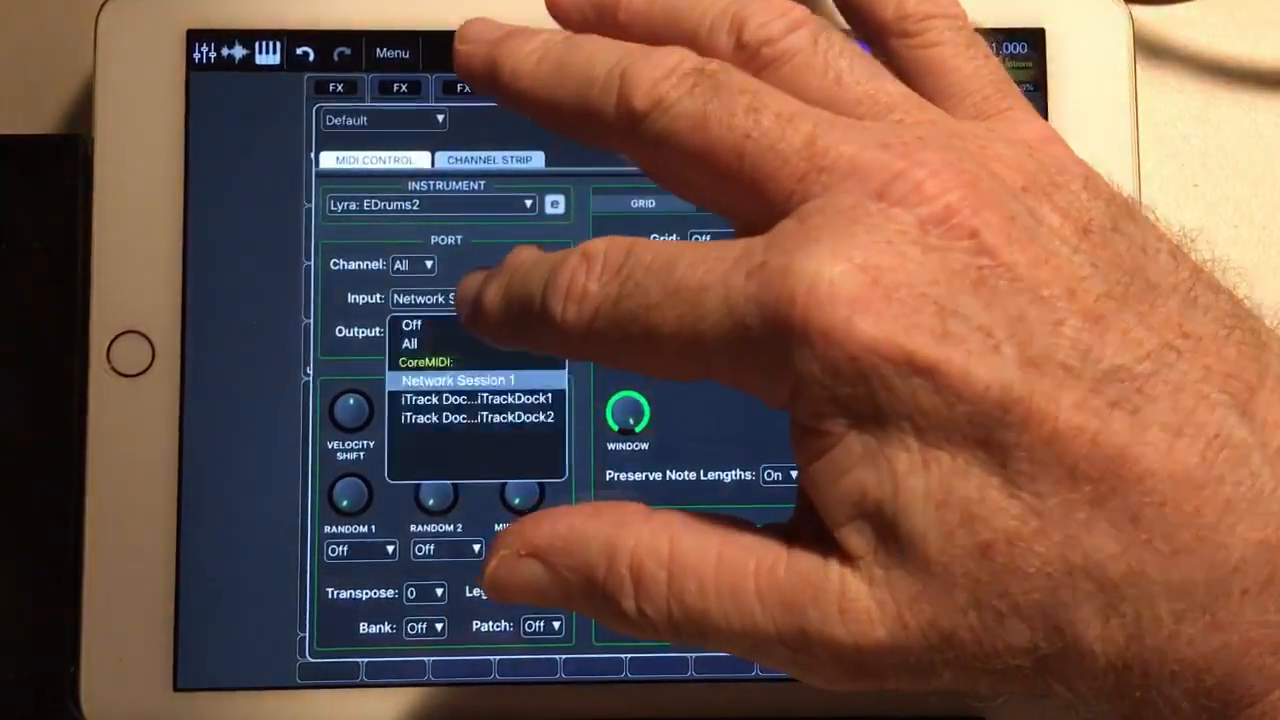
{"action": "left_click", "coordinate": [458, 380]}
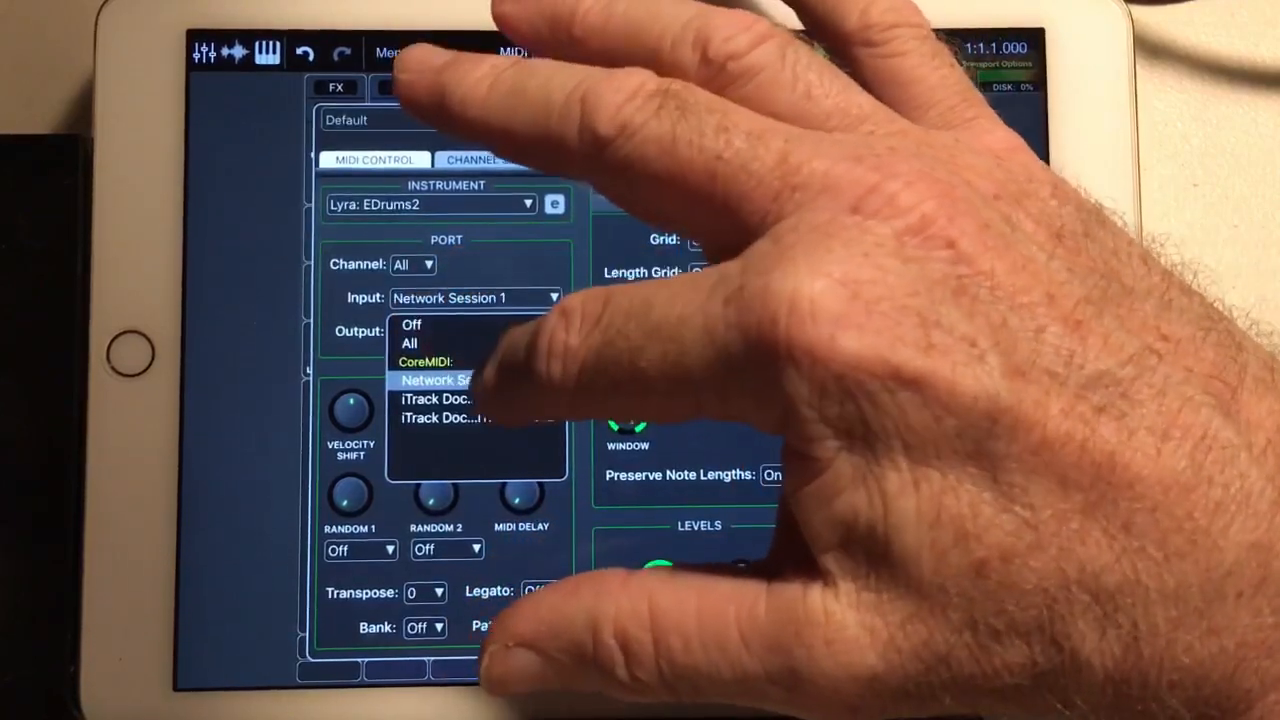
{"action": "left_click", "coordinate": [436, 400]}
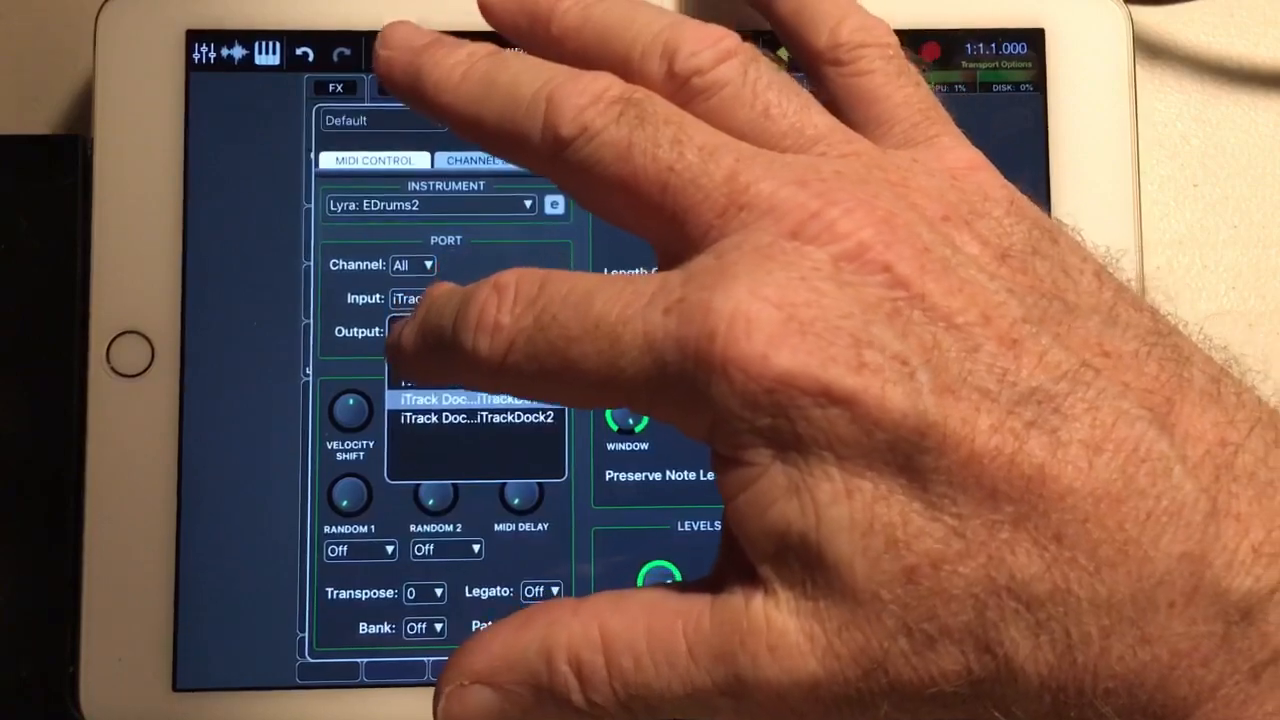
{"action": "left_click", "coordinate": [476, 418]}
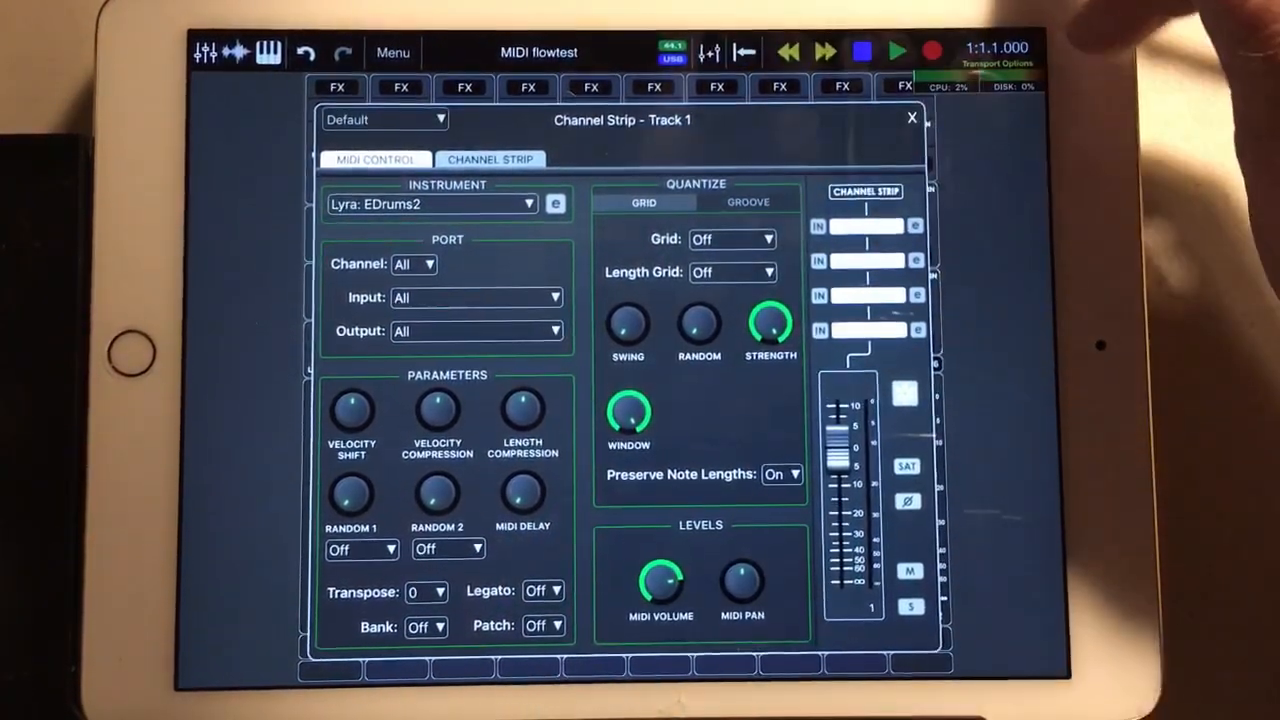
{"action": "key", "text": "home"}
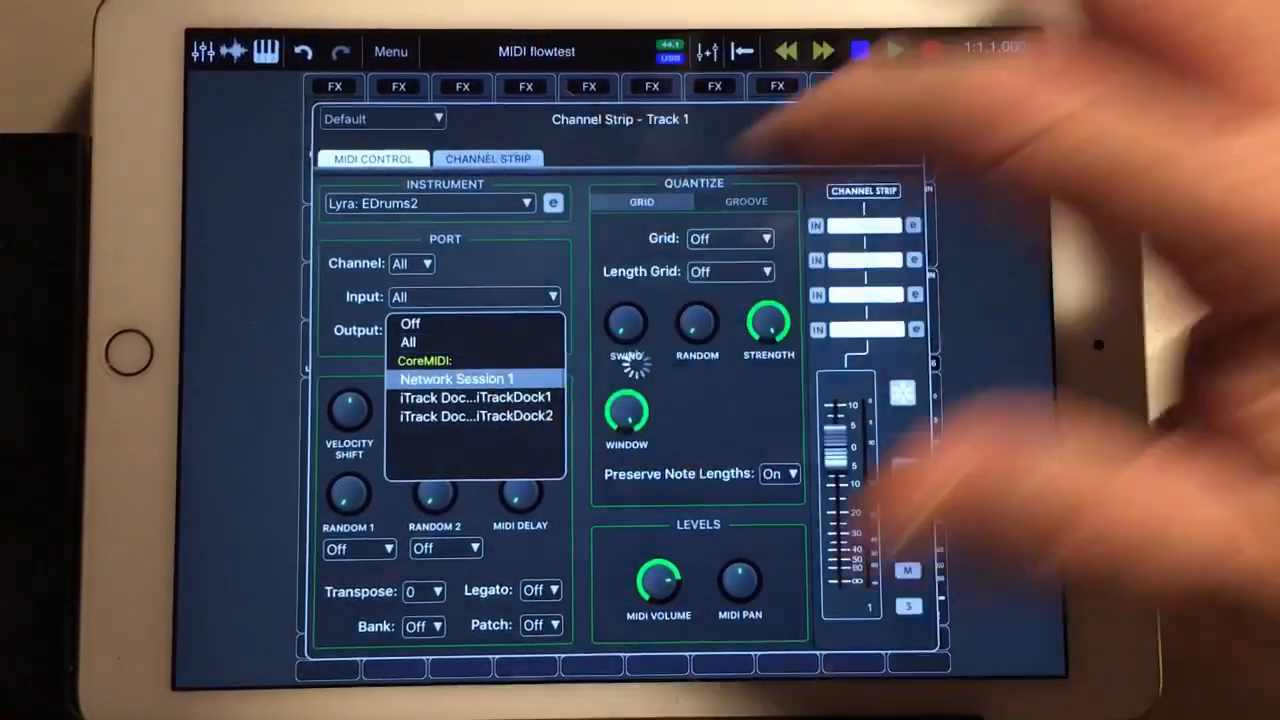
- Set Track 1's MIDI input to Network Session 1 and return to the Auria Pro session
{"action": "left_click", "coordinate": [456, 378]}
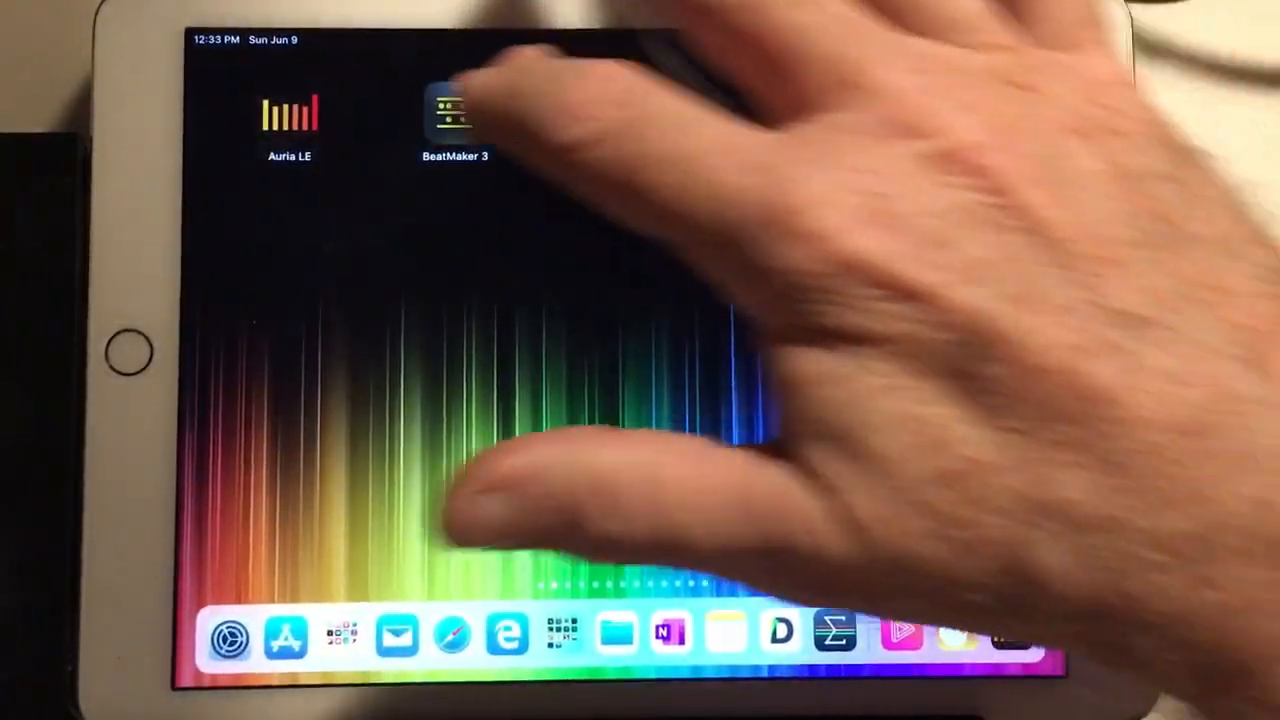
{"action": "left_click", "coordinate": [456, 110]}
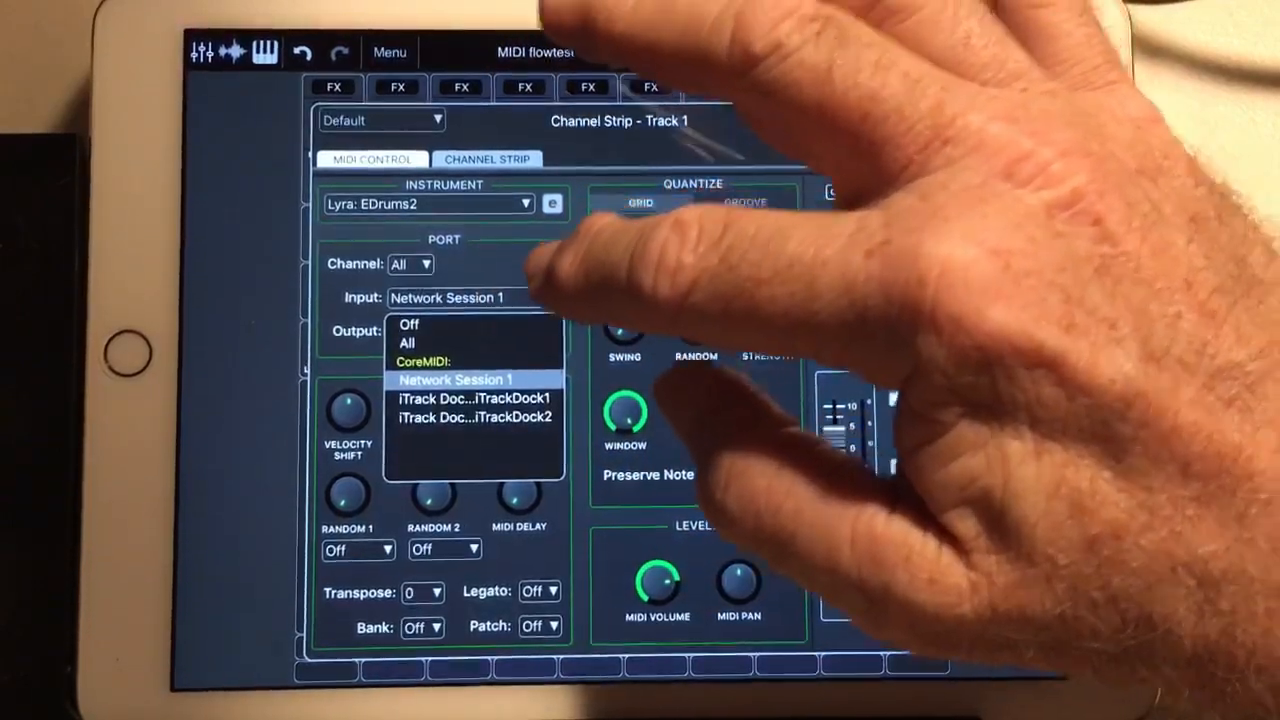
- Reselect Network Session 1 as Track 1's MIDI input, leaving output at All
{"action": "left_click", "coordinate": [408, 344]}
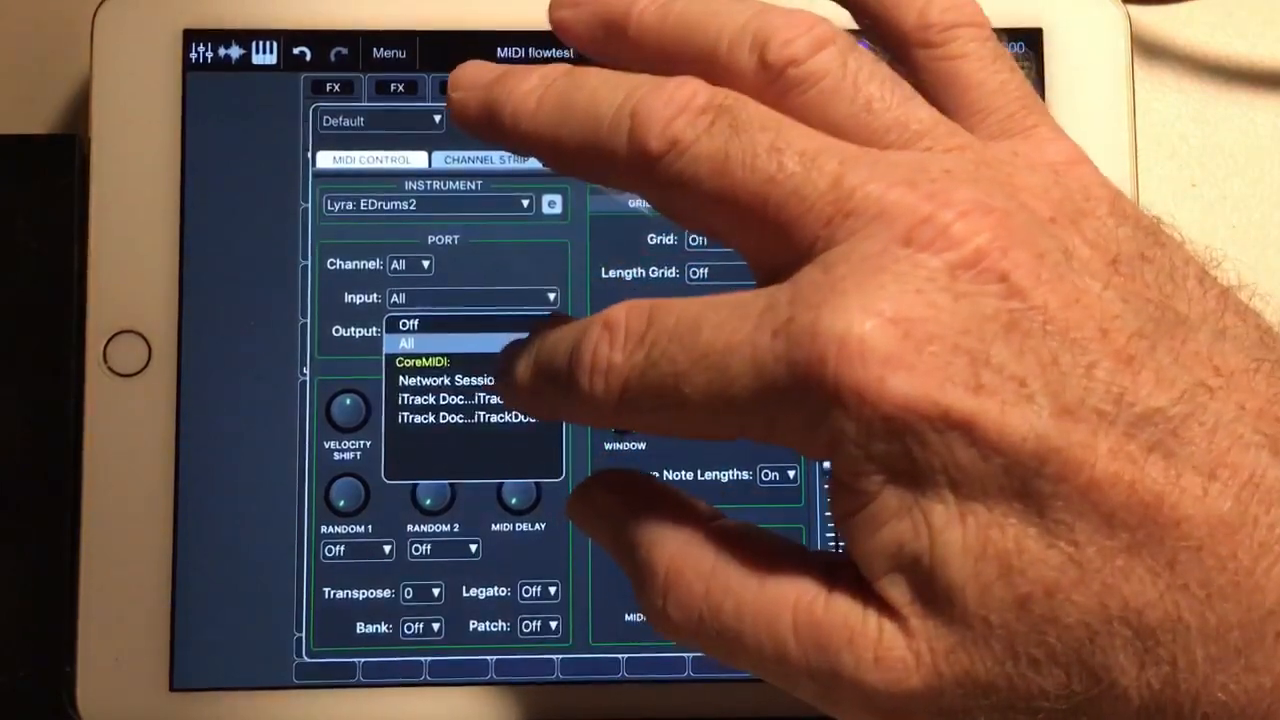
{"action": "left_click", "coordinate": [446, 380]}
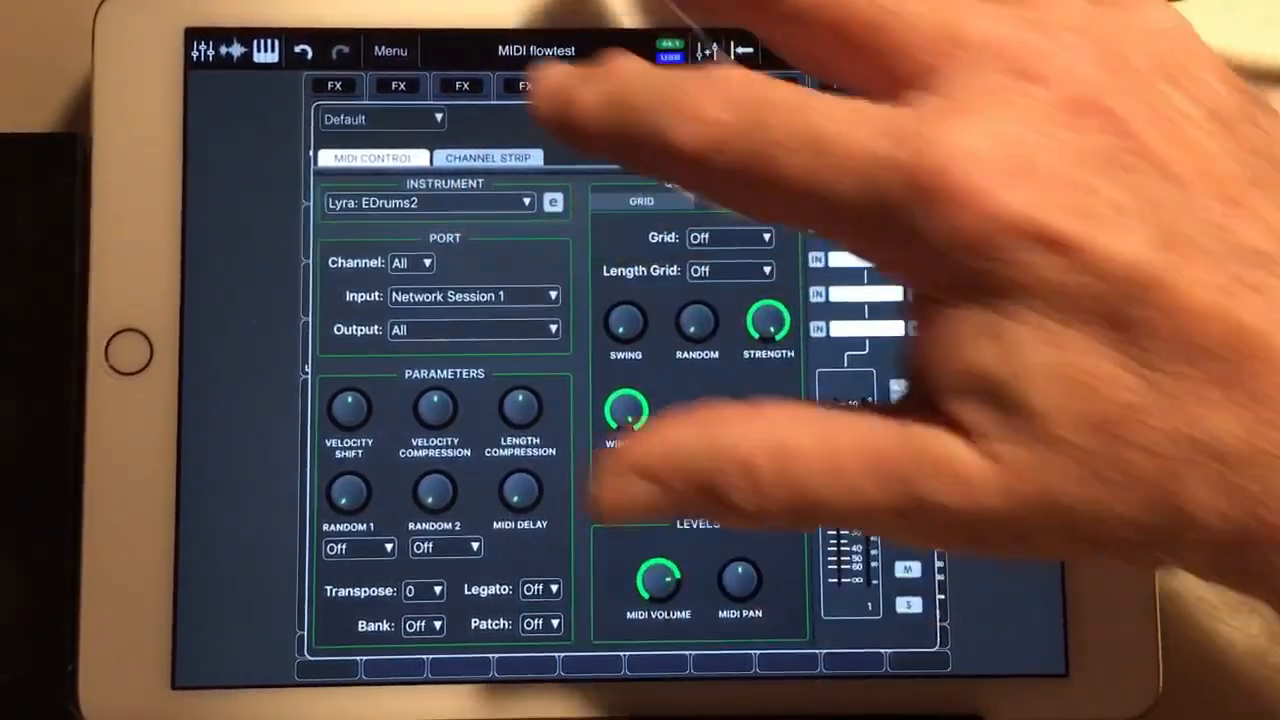
- Review the MIDI page of Auria Pro's Settings listing the Core MIDI inputs and outputs
{"action": "left_click", "coordinate": [388, 52]}
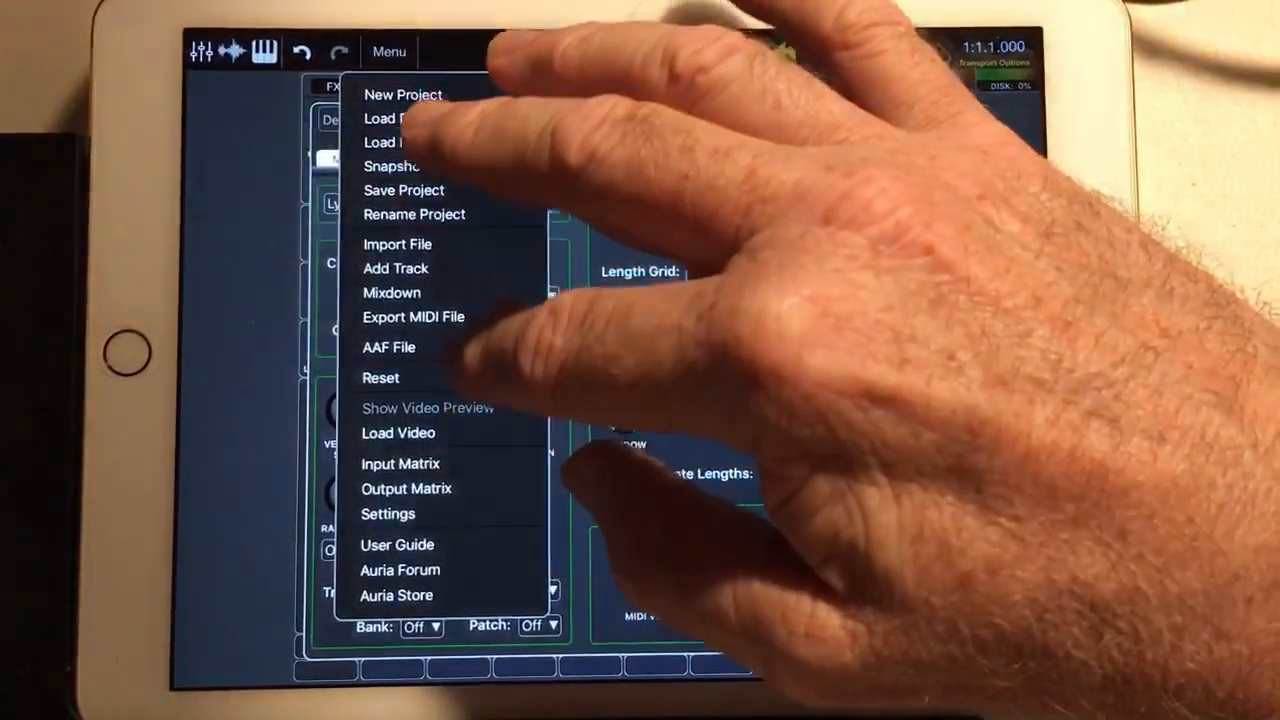
{"action": "left_click", "coordinate": [388, 512]}
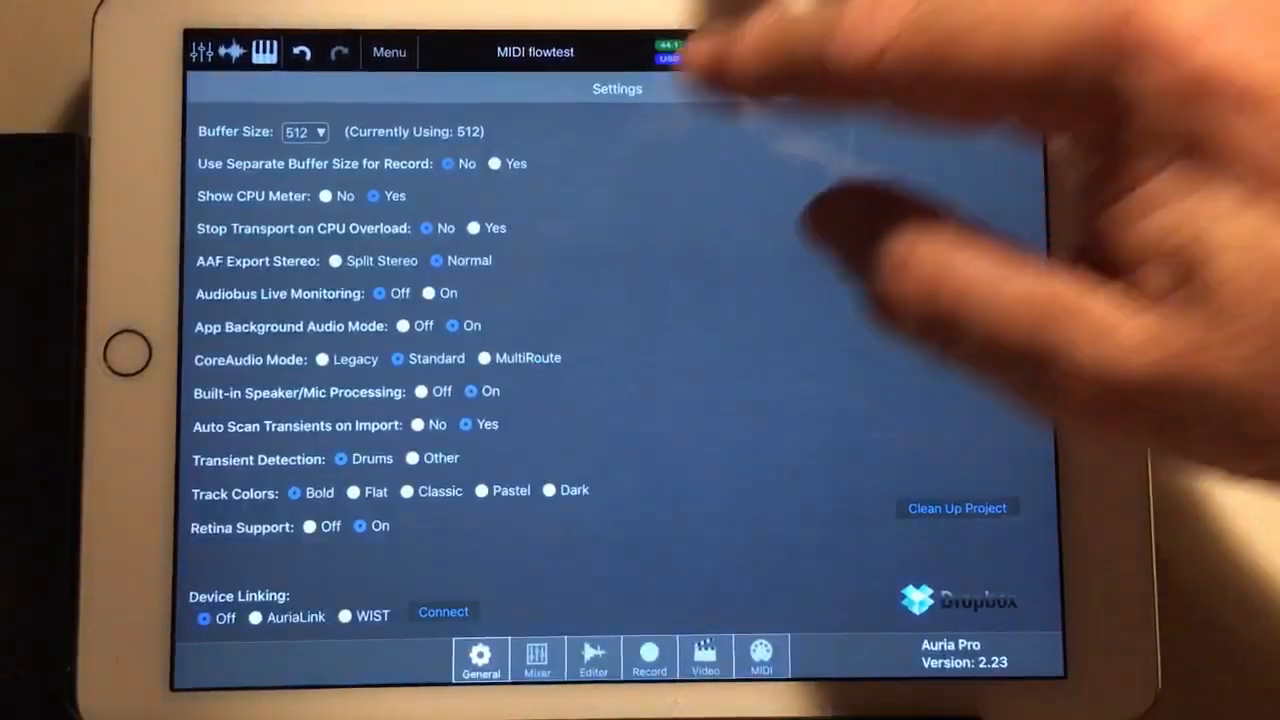
{"action": "left_click", "coordinate": [760, 656]}
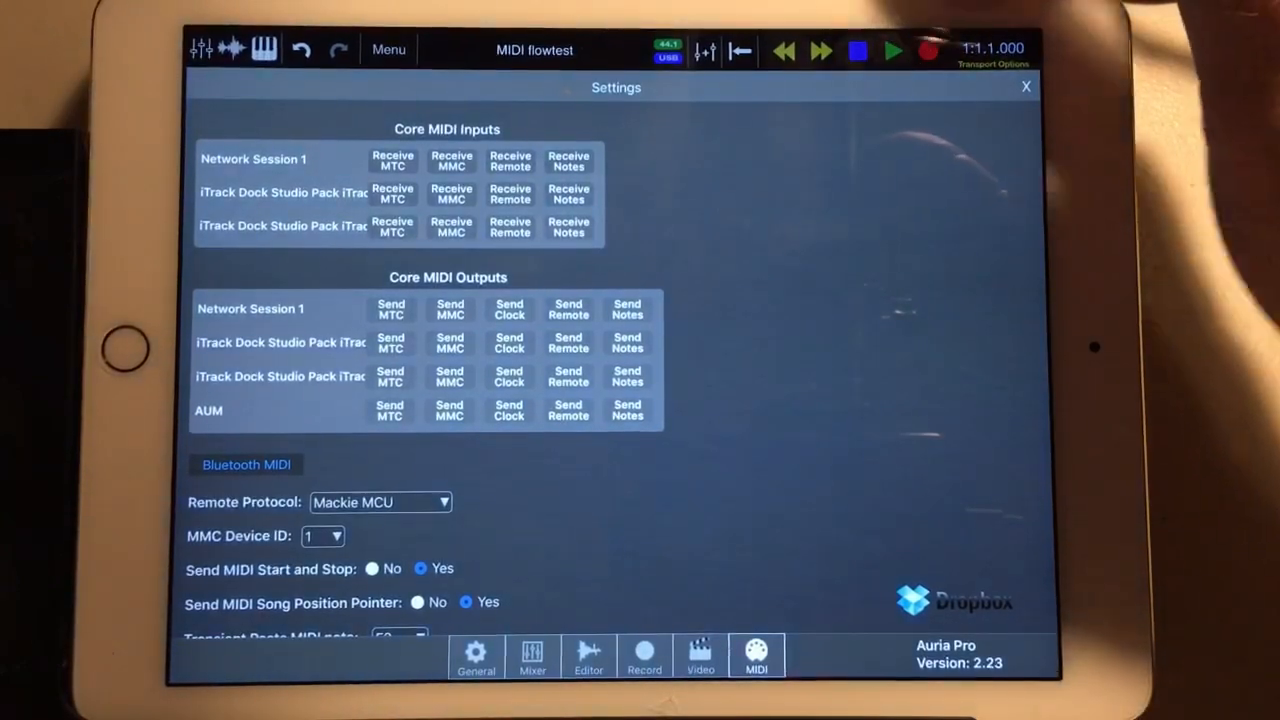
{"action": "left_click", "coordinate": [1024, 86]}
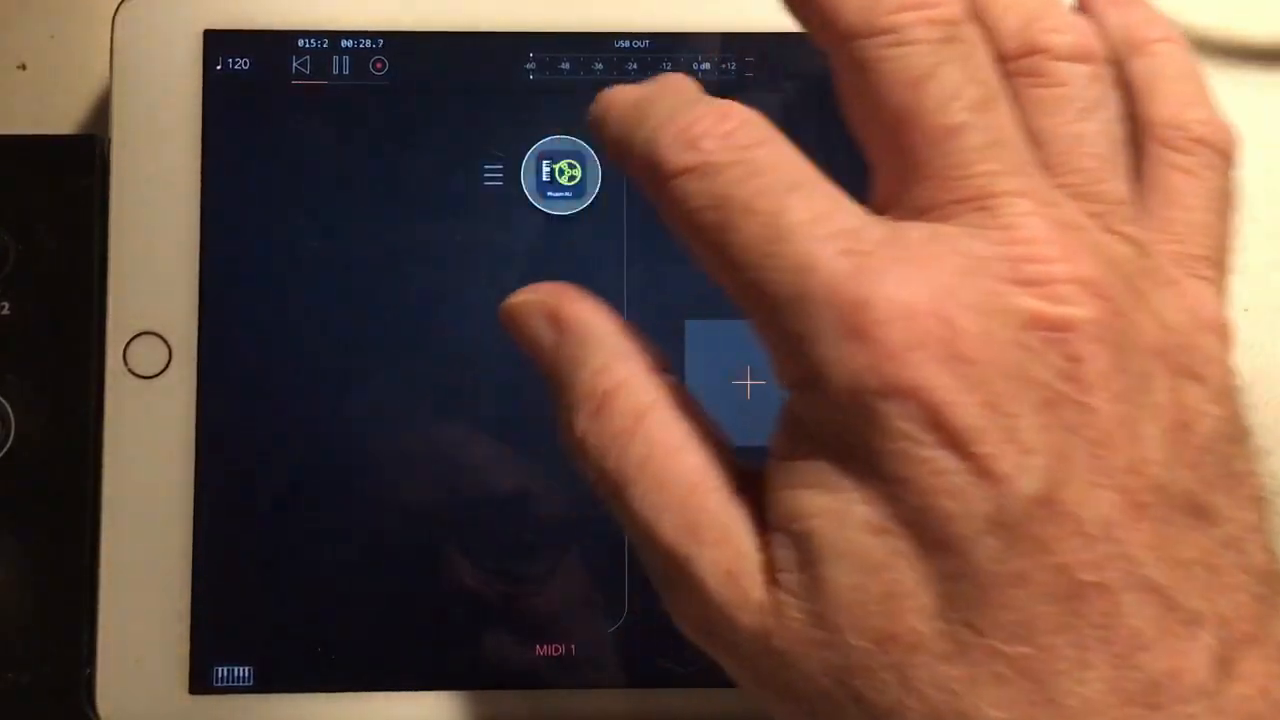
{"action": "left_click", "coordinate": [560, 176]}
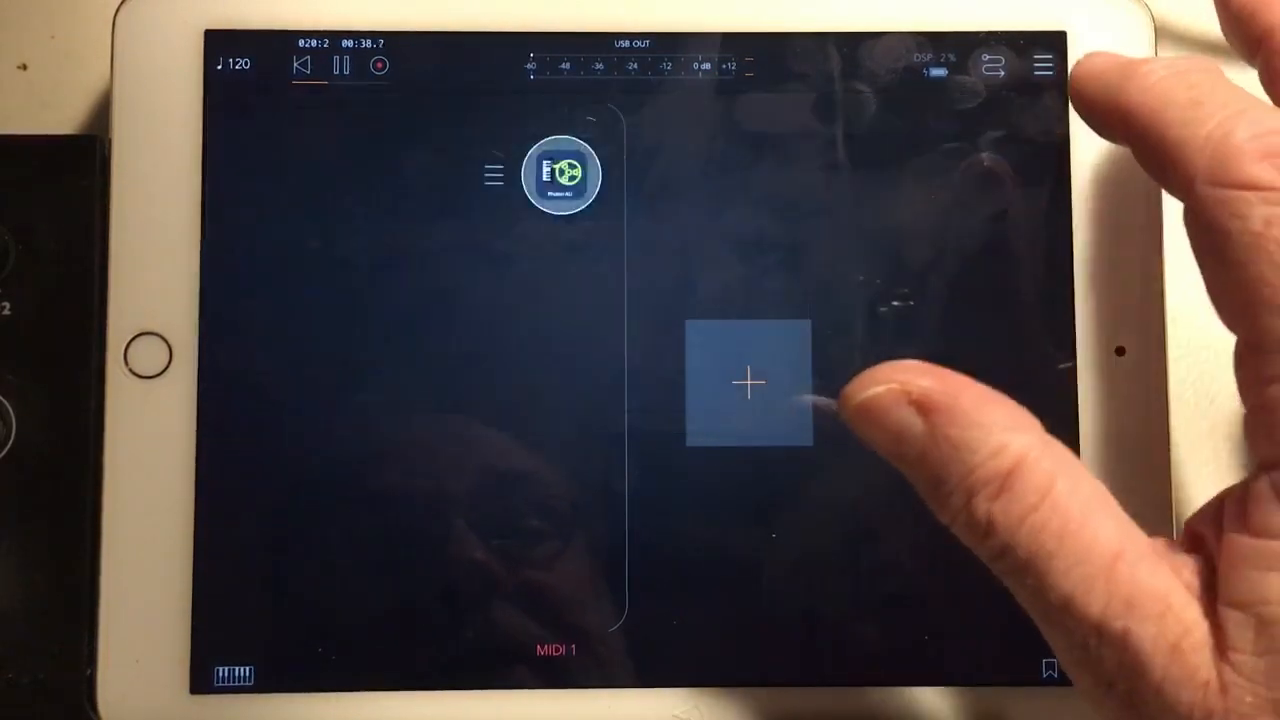
{"action": "left_click", "coordinate": [748, 384]}
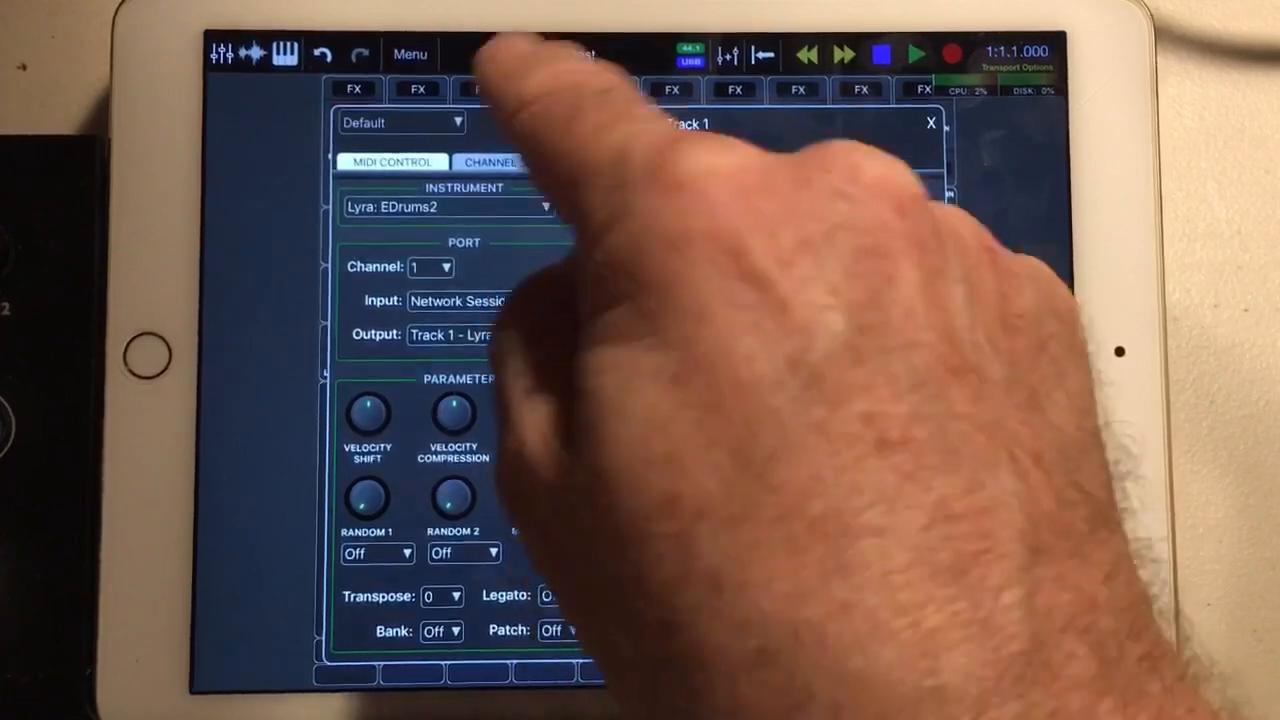
- Set Track 1's MIDI output back to All and its MIDI channel to 1
{"action": "left_click", "coordinate": [470, 334]}
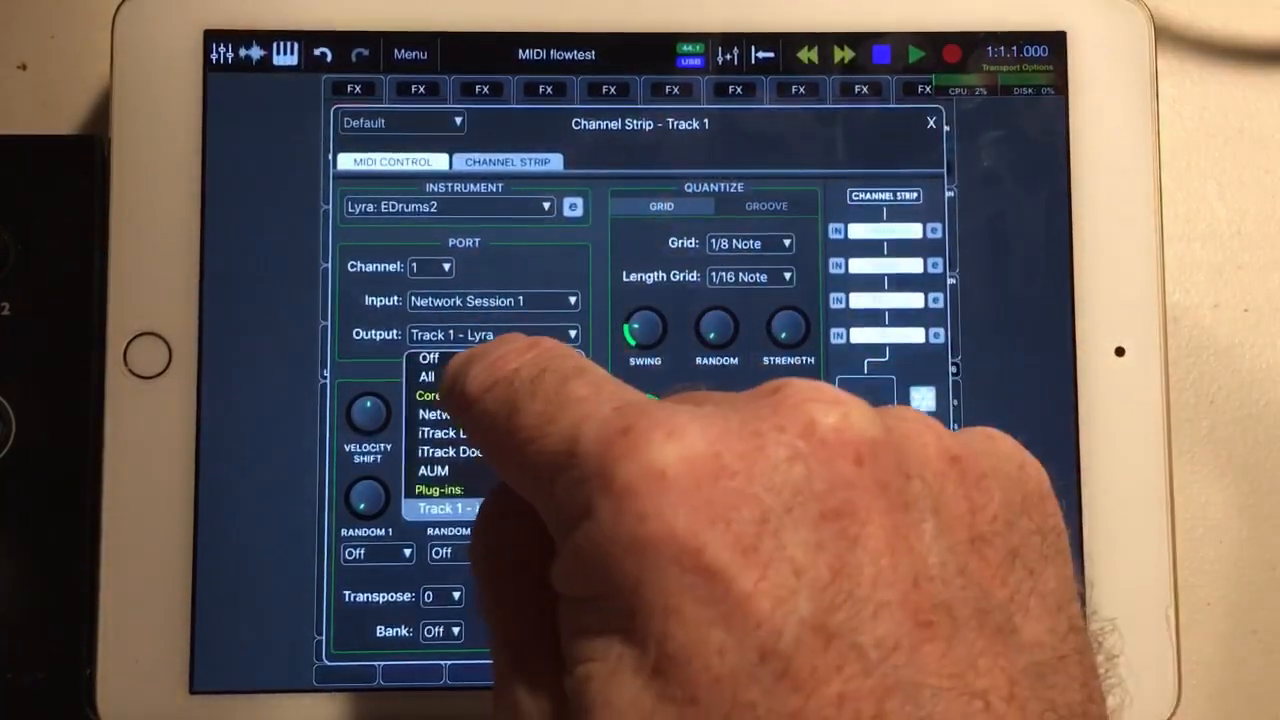
{"action": "left_click", "coordinate": [428, 376]}
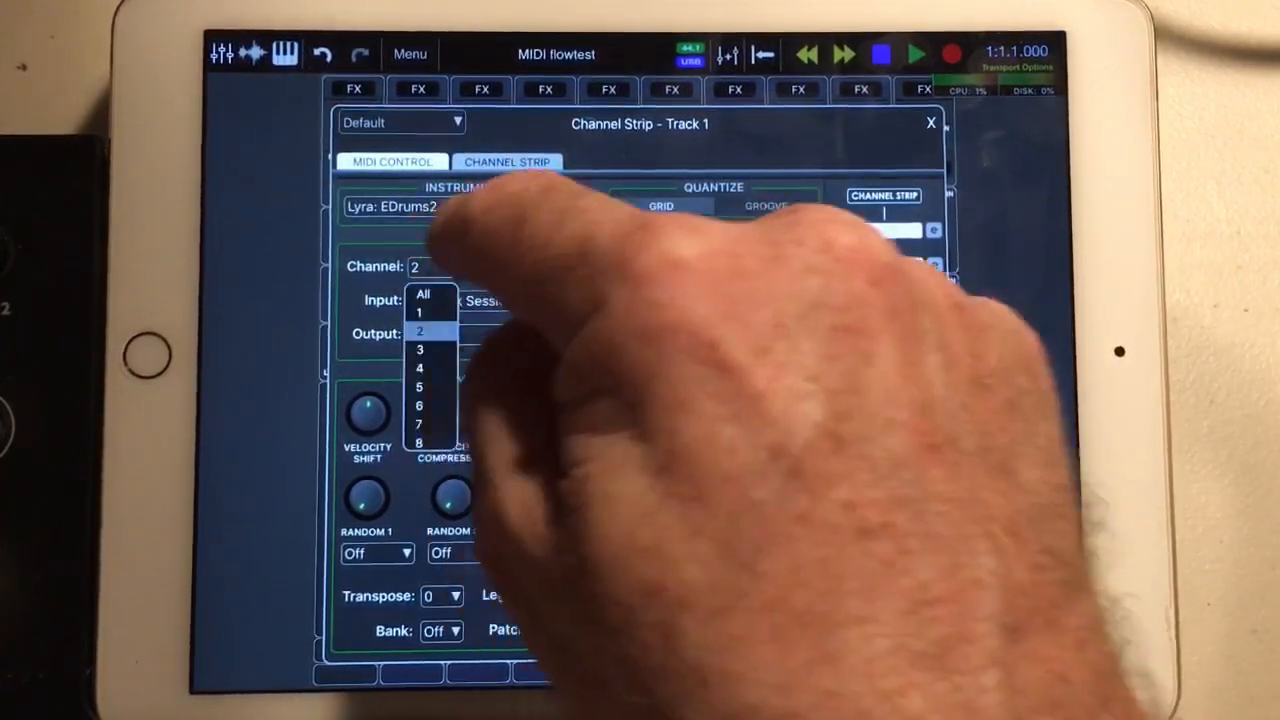
{"action": "left_click", "coordinate": [420, 348]}
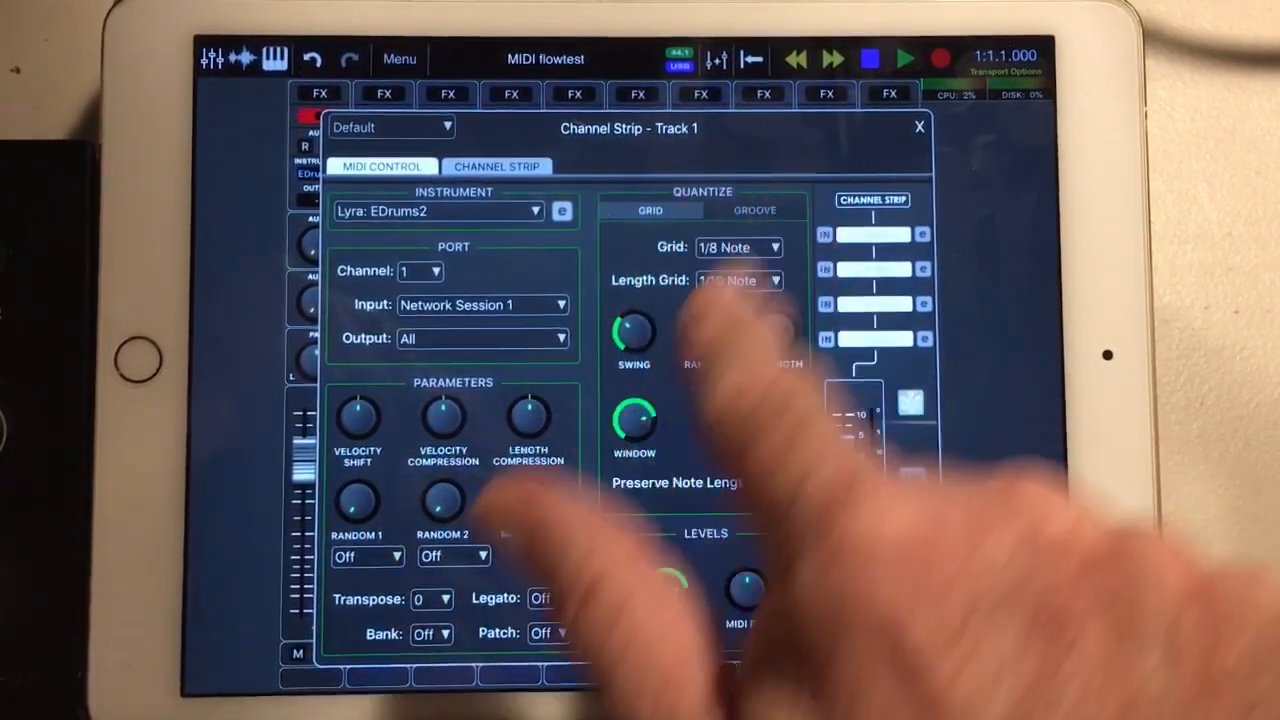
{"action": "left_click", "coordinate": [738, 280]}
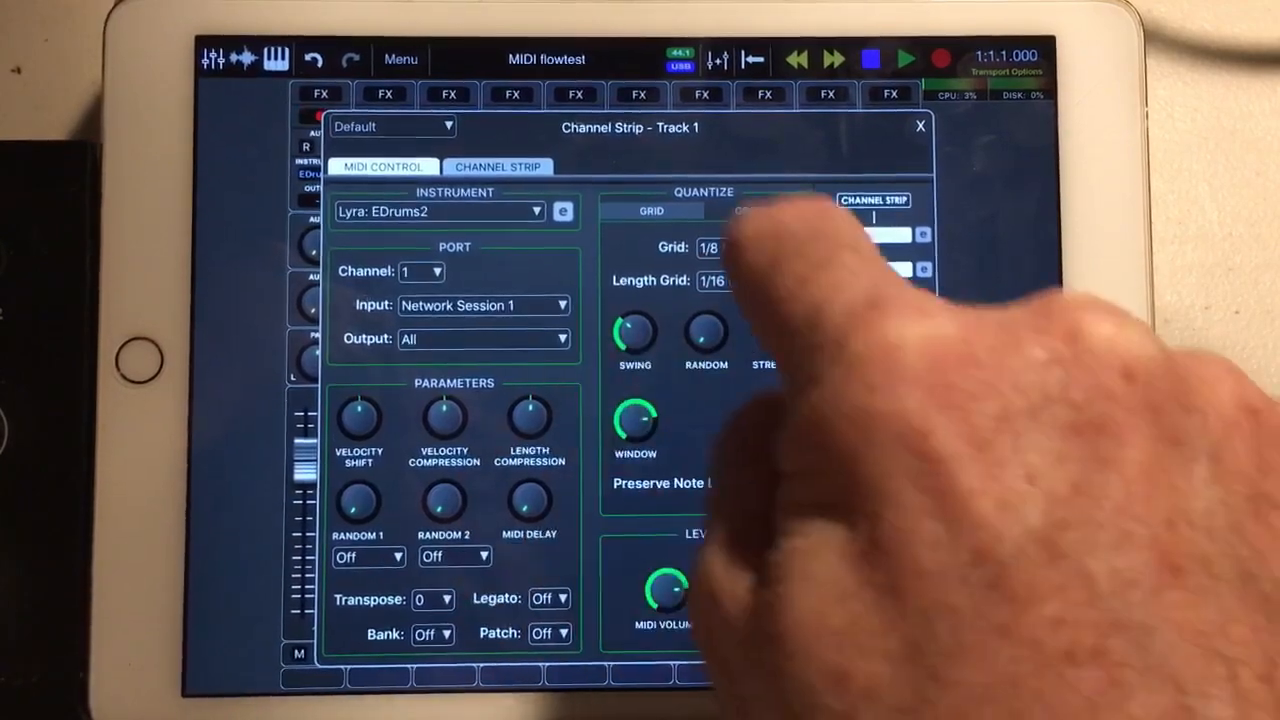
- Reopen Track 1's channel strip and take its MIDI input from the Photon plugin
{"action": "left_click", "coordinate": [920, 124]}
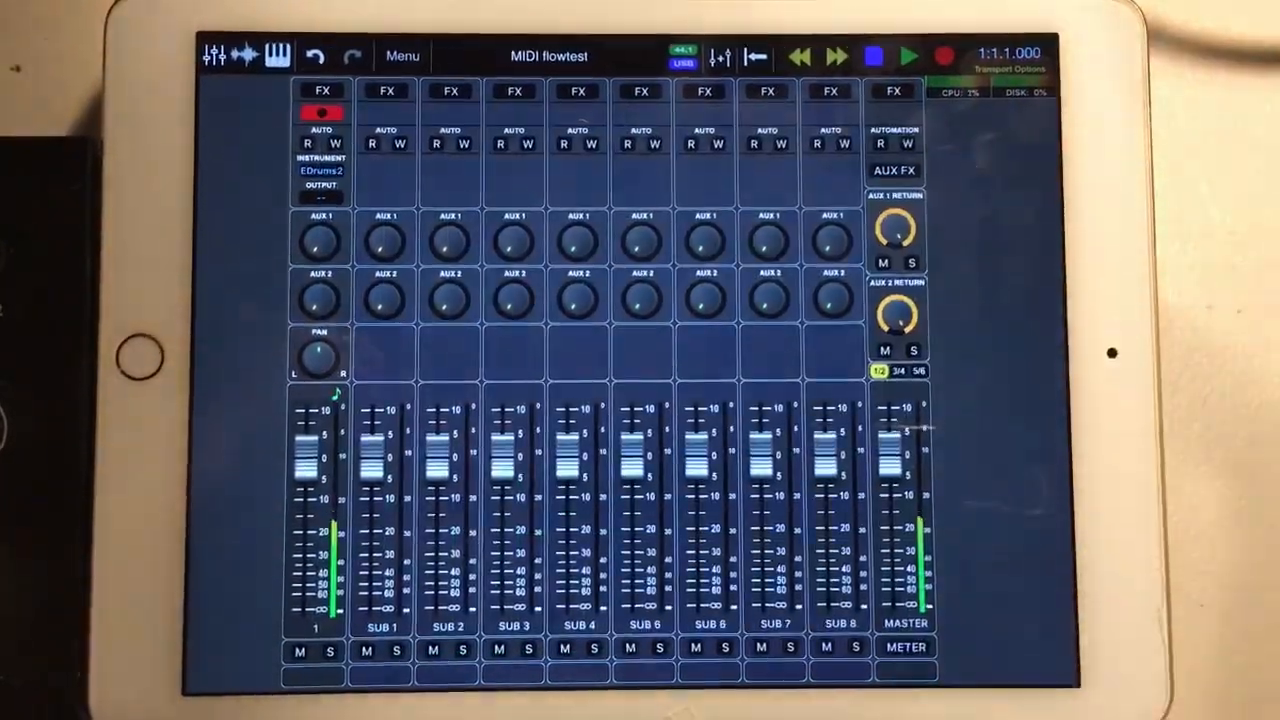
{"action": "left_click", "coordinate": [322, 90]}
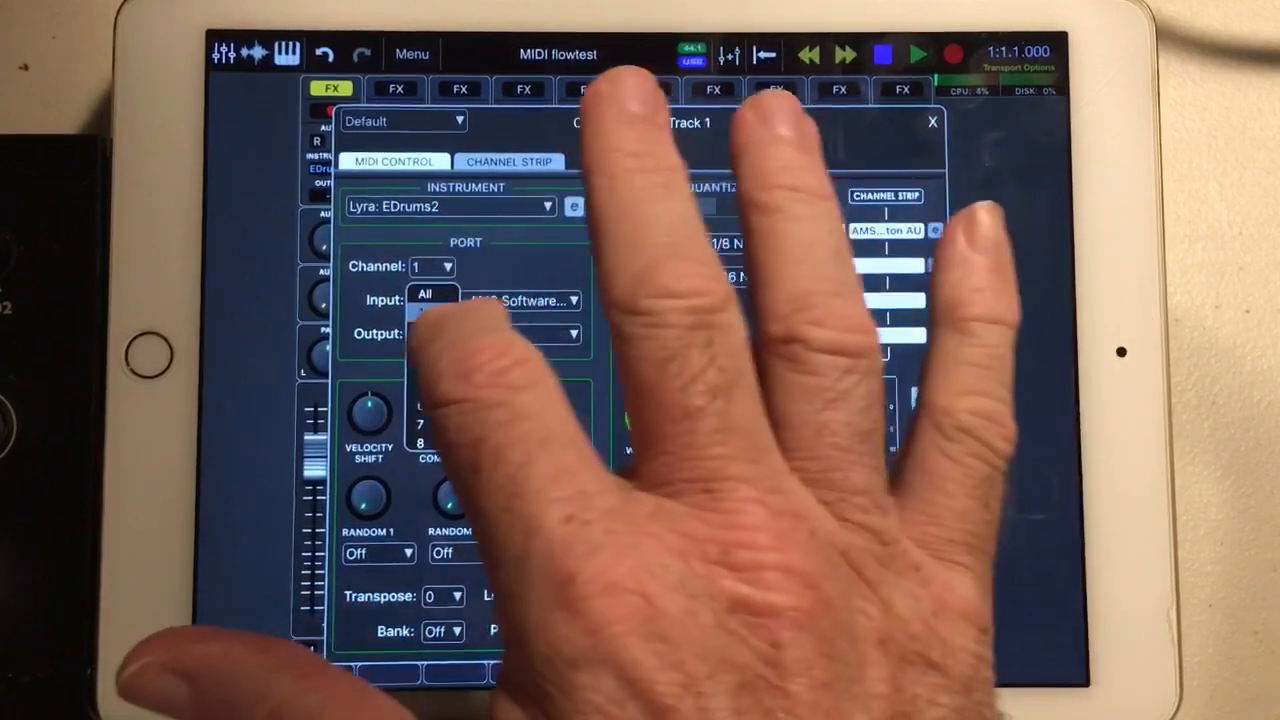
{"action": "left_click", "coordinate": [420, 330]}
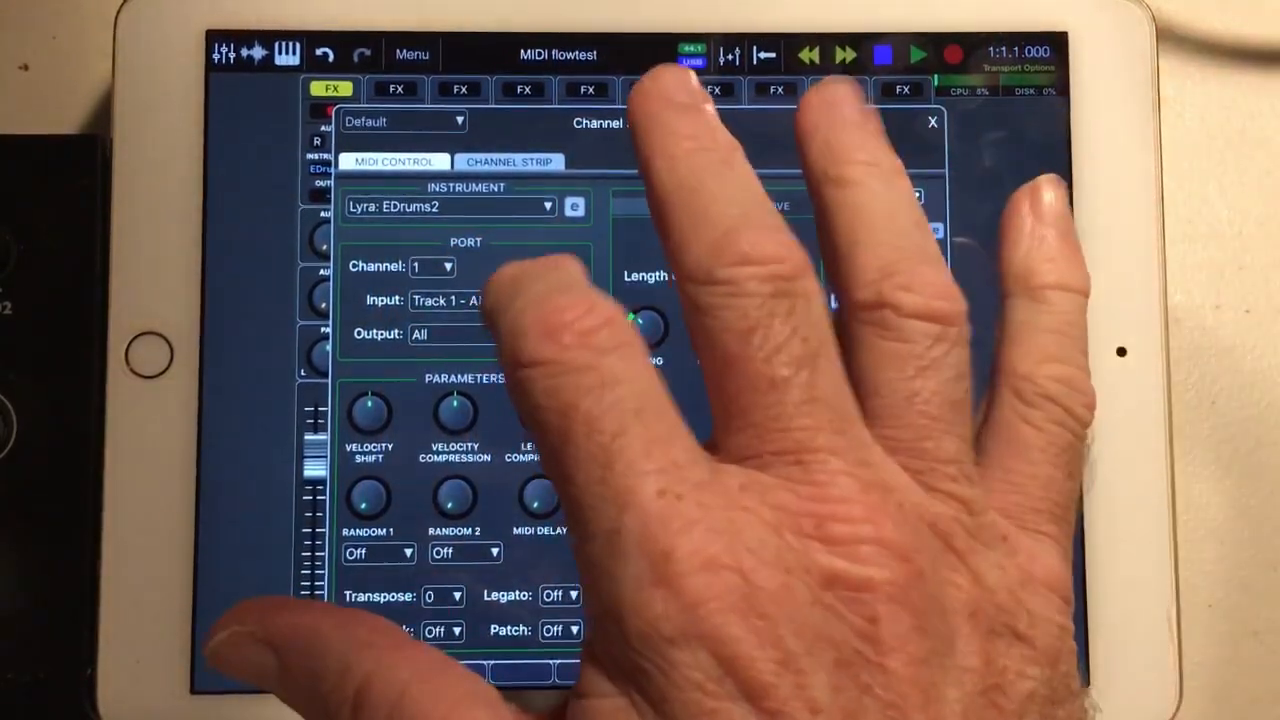
{"action": "left_click", "coordinate": [452, 334]}
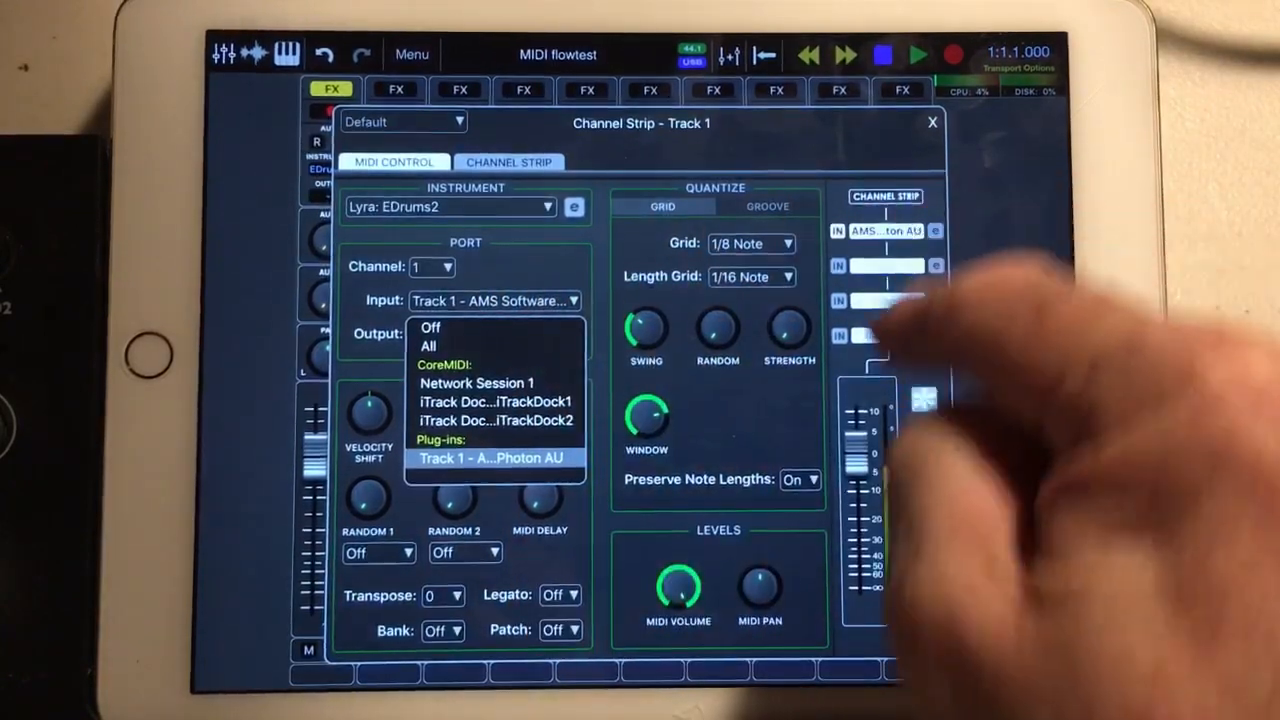
{"action": "left_click", "coordinate": [428, 346]}
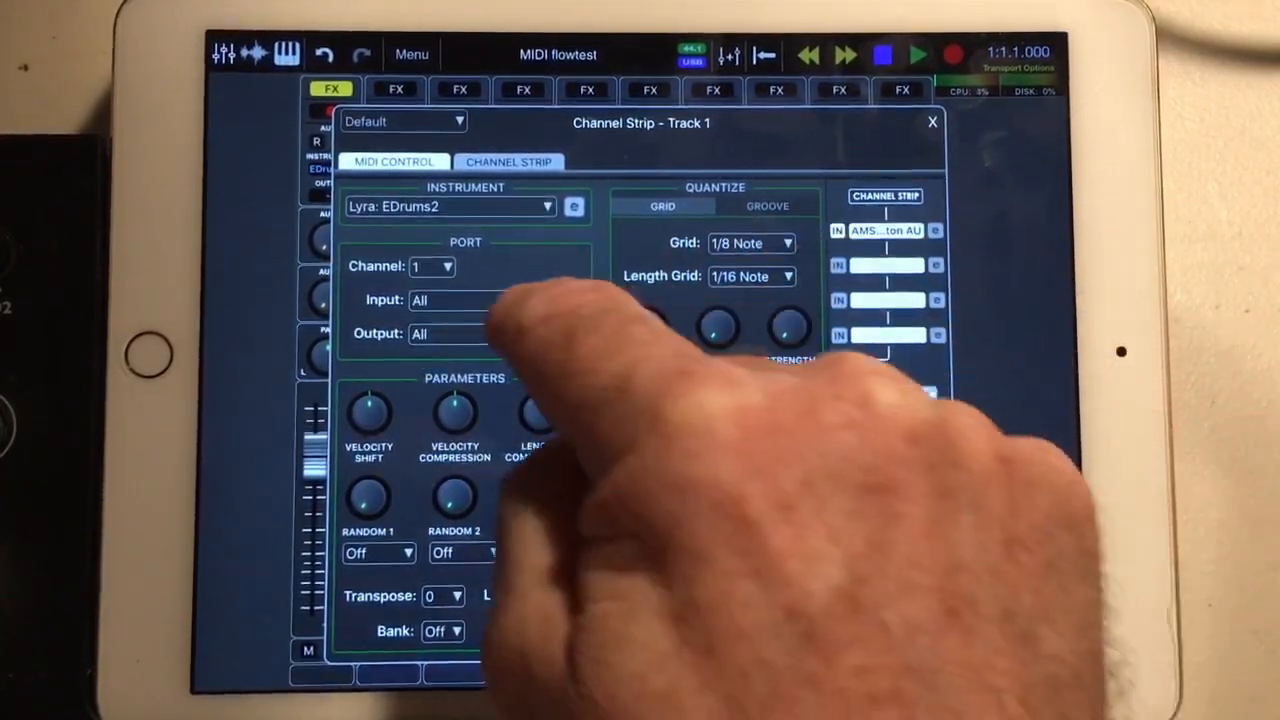
{"action": "left_click", "coordinate": [456, 334]}
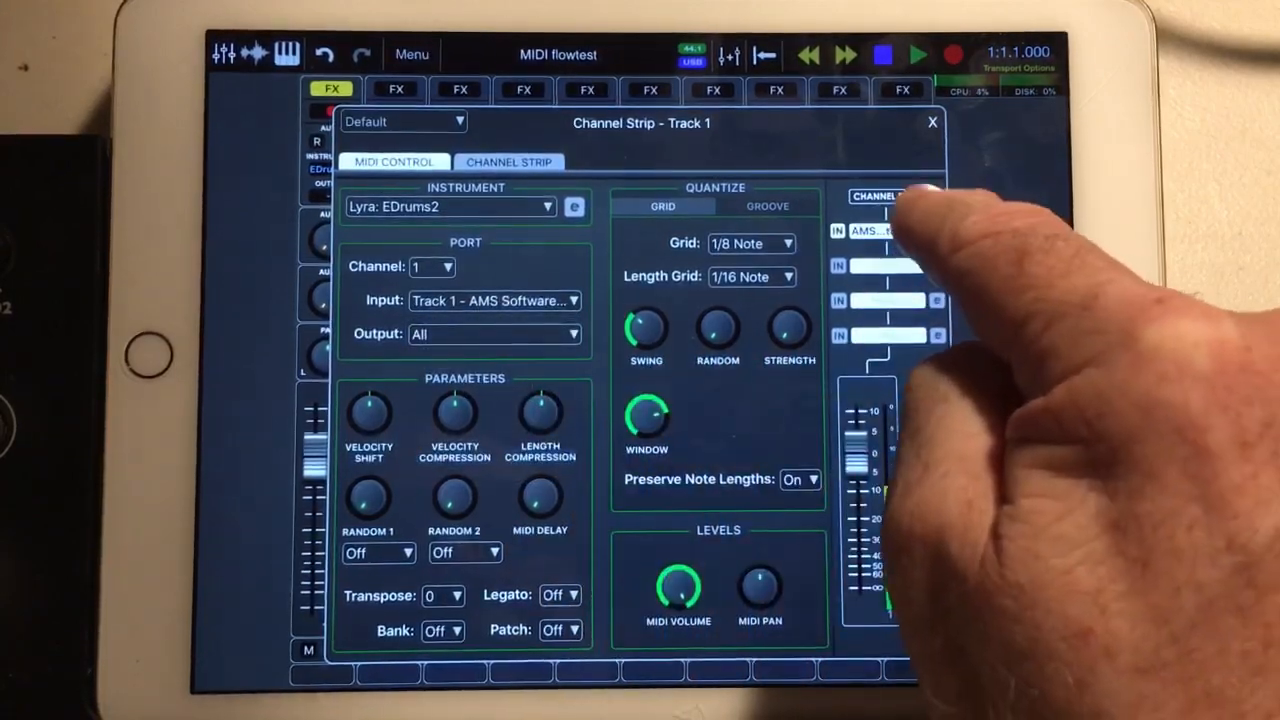
- Cycle the input through iTrack Dock and Network Session 1, settling on All
{"action": "left_click", "coordinate": [494, 334]}
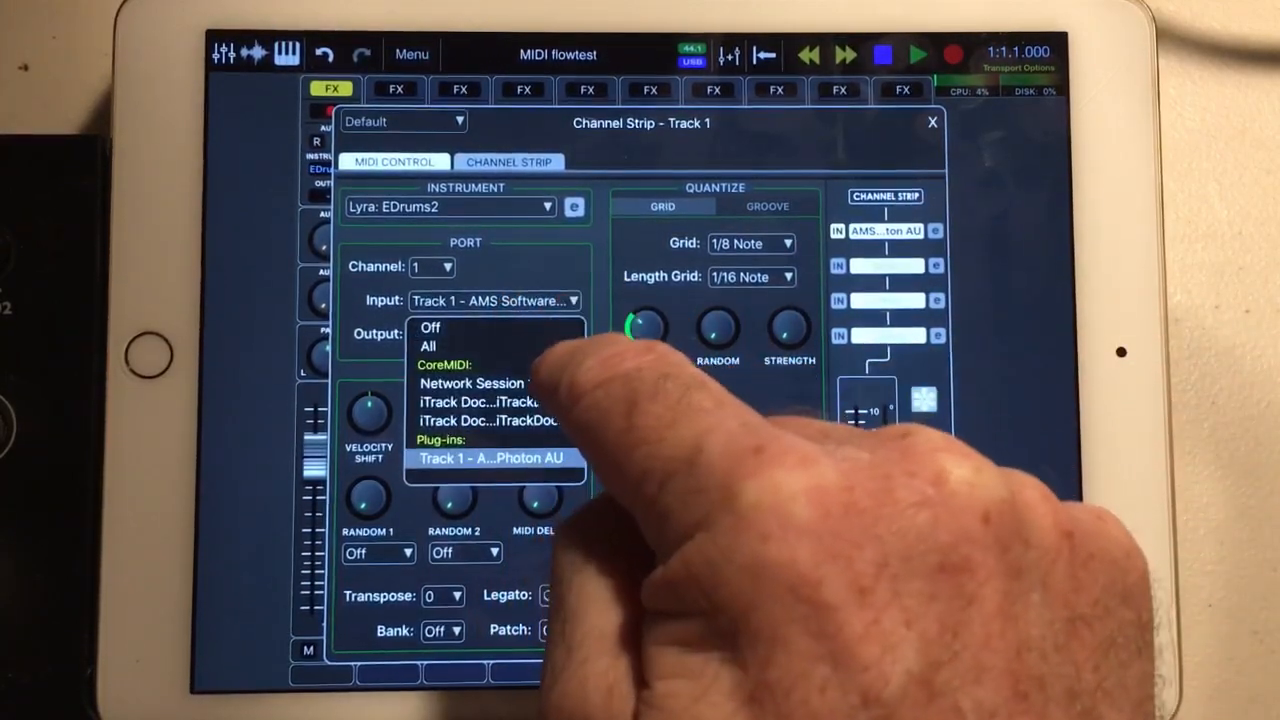
{"action": "left_click", "coordinate": [480, 400]}
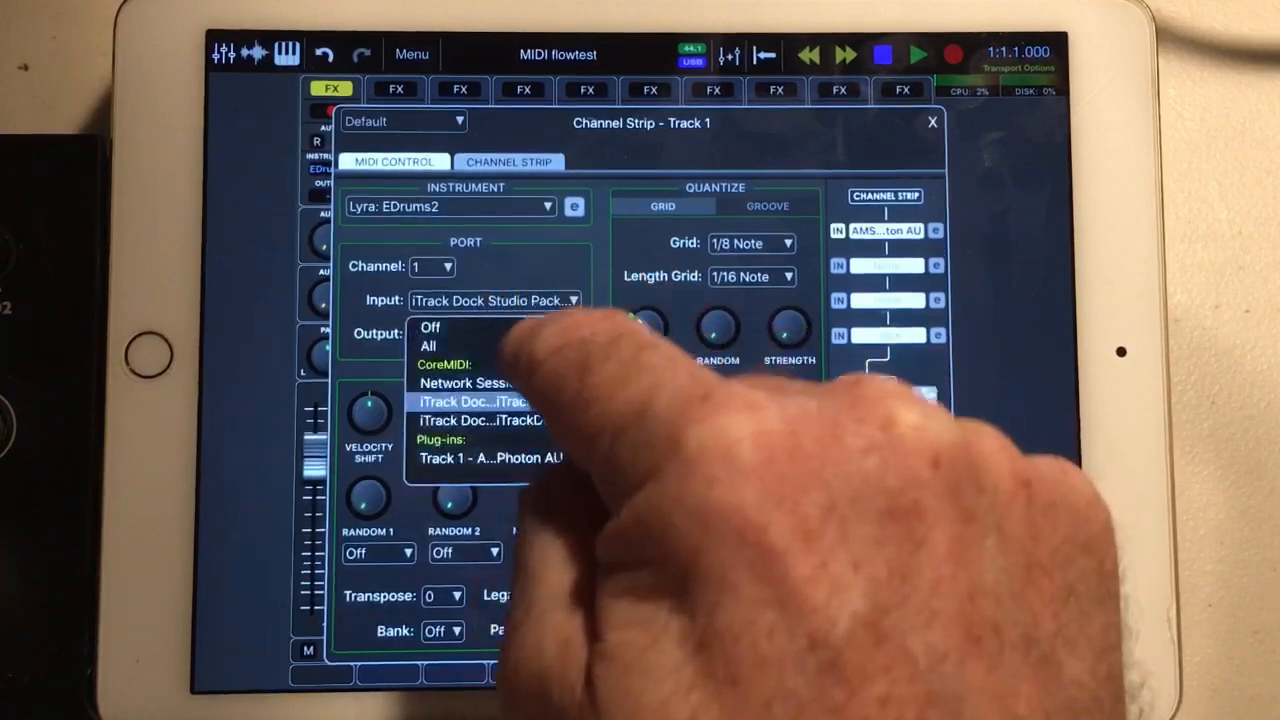
{"action": "left_click", "coordinate": [470, 384]}
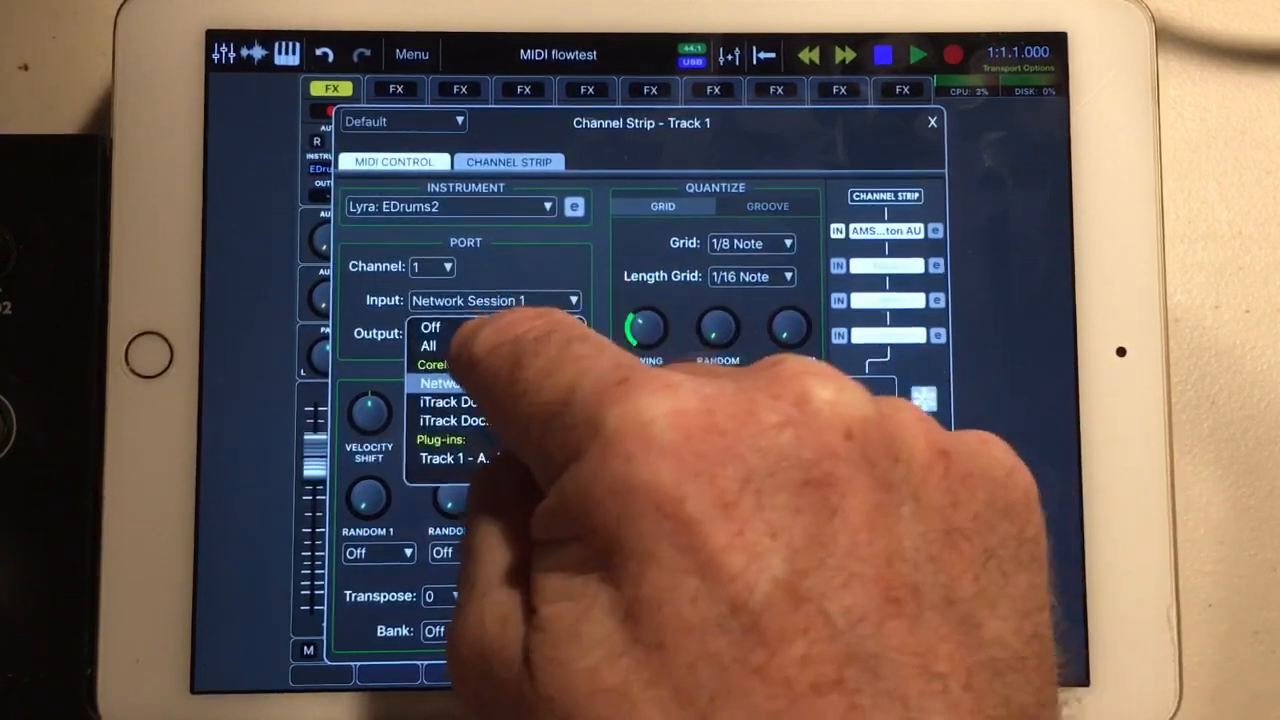
{"action": "left_click", "coordinate": [428, 344]}
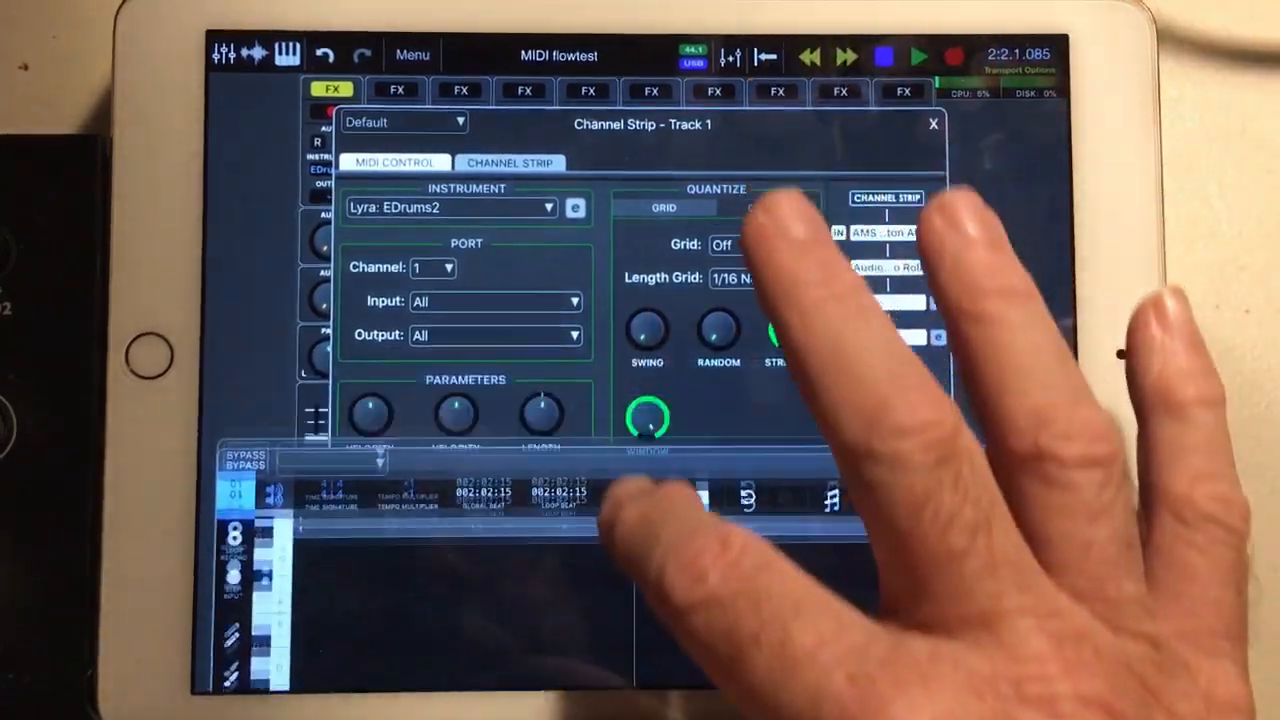
- Show the piano roll plugin editor and play to capture the Photon drum pattern into it
{"action": "left_click", "coordinate": [496, 334]}
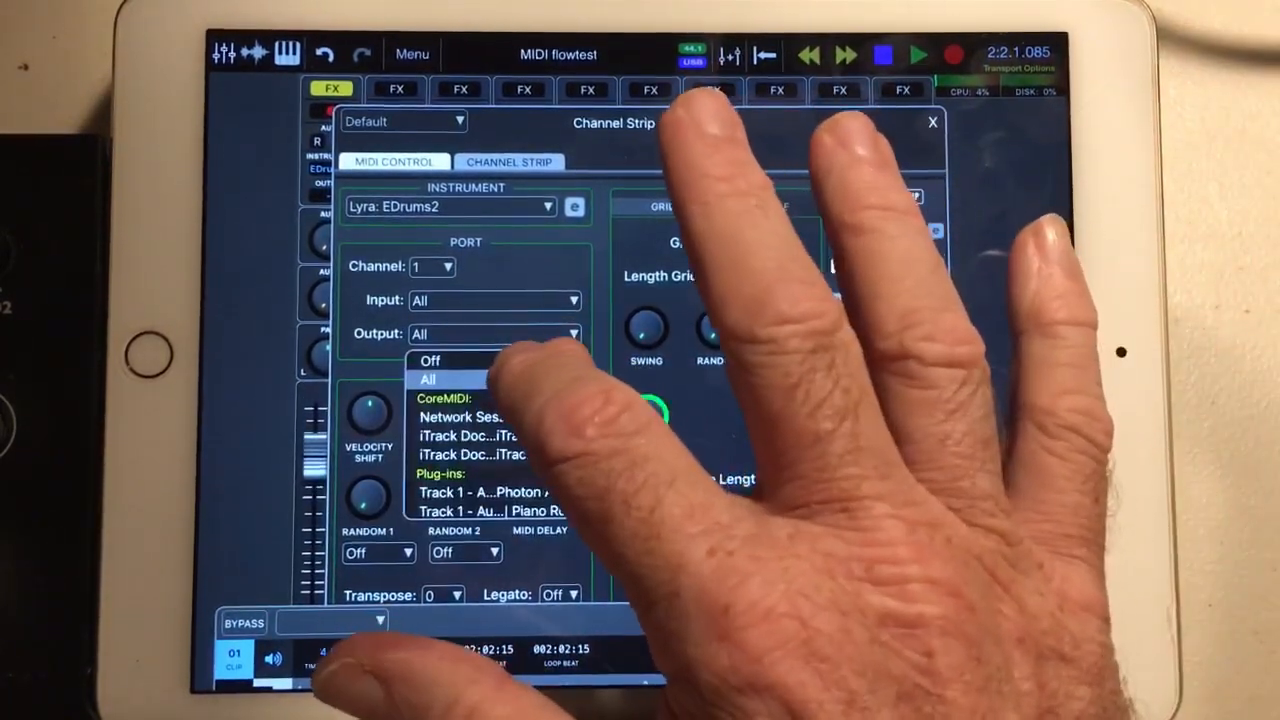
{"action": "left_click", "coordinate": [430, 360]}
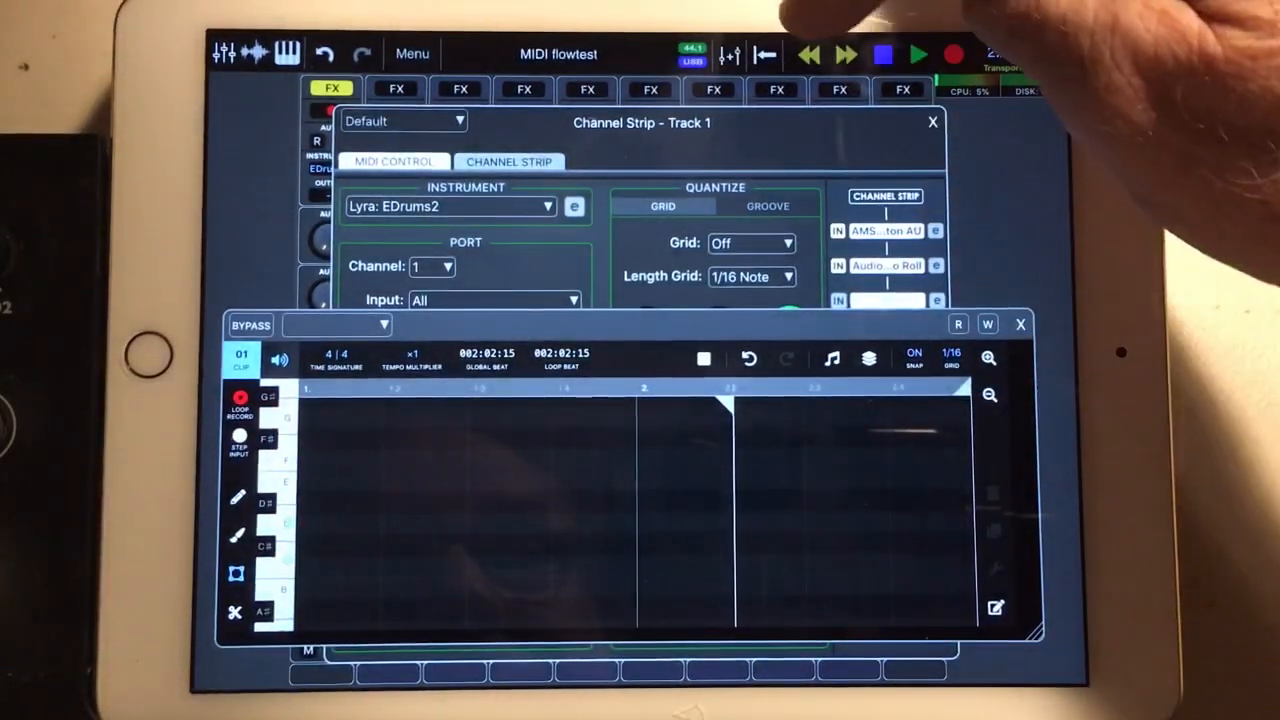
{"action": "left_click", "coordinate": [916, 54]}
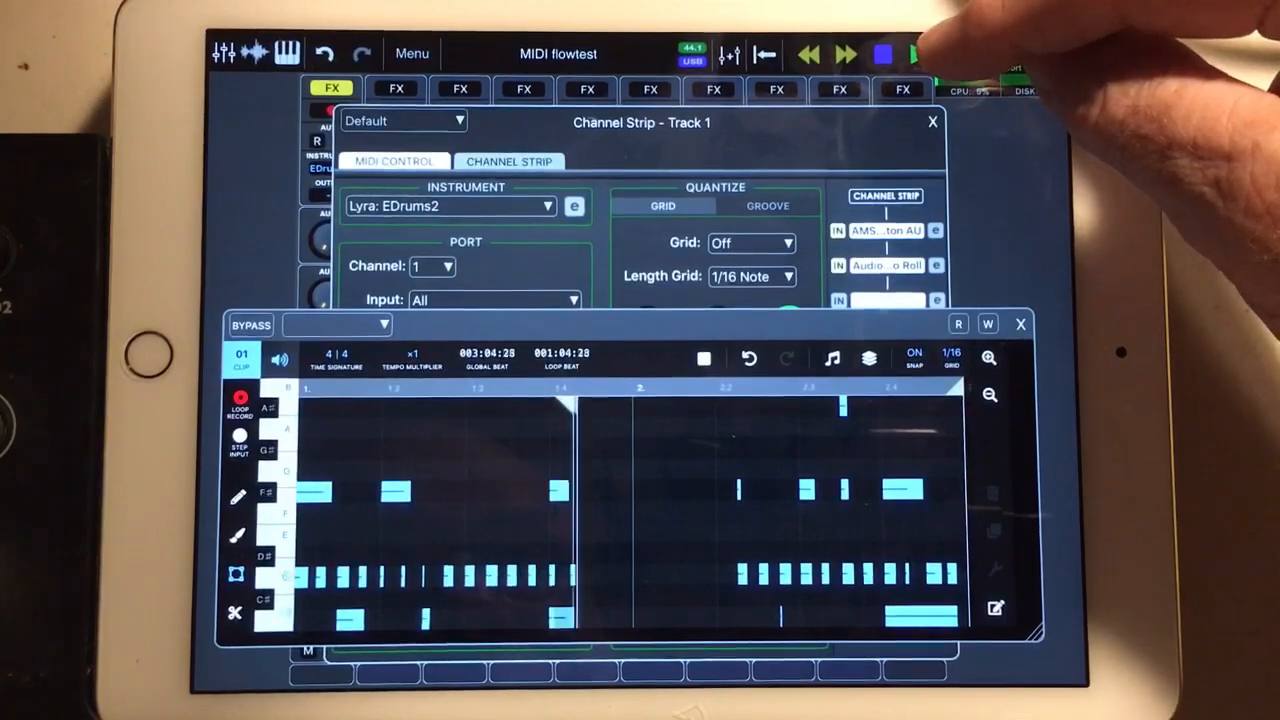
{"action": "left_click", "coordinate": [916, 54]}
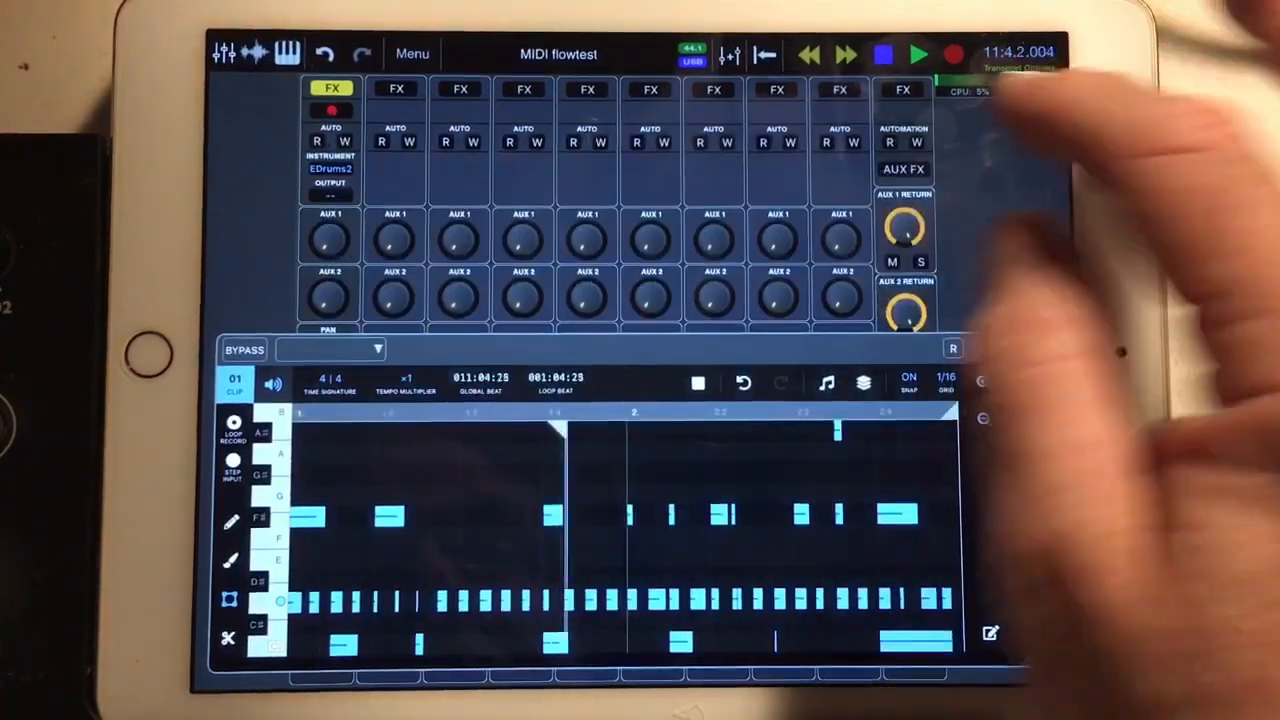
- Switch to the arrangement view and reopen Track 1's channel strip during playback
{"action": "left_click", "coordinate": [918, 54]}
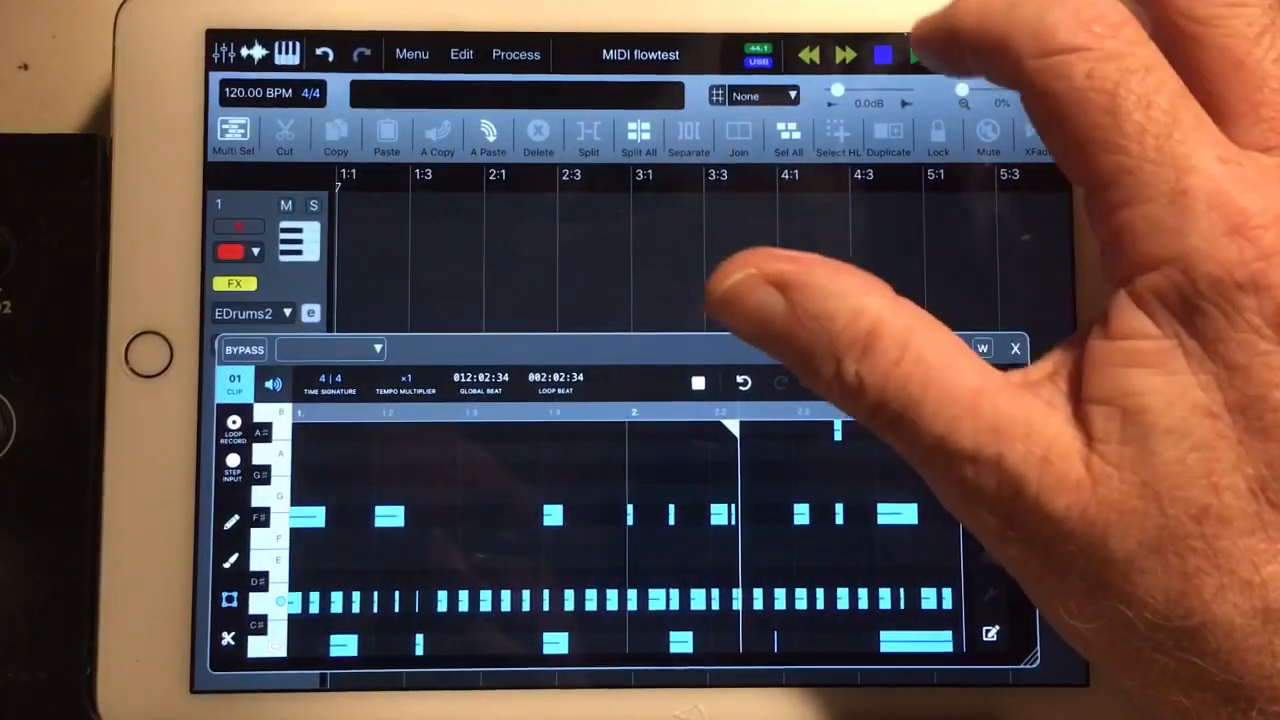
{"action": "left_click", "coordinate": [916, 56]}
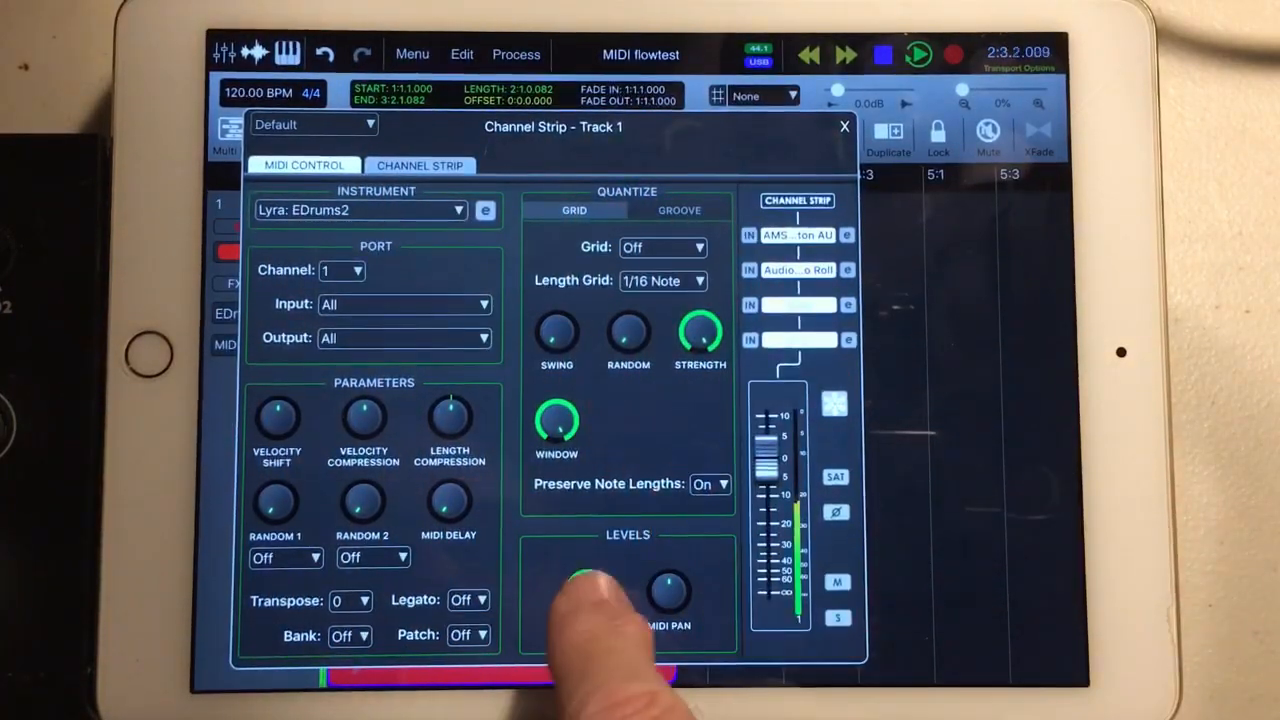
{"action": "left_click", "coordinate": [916, 56]}
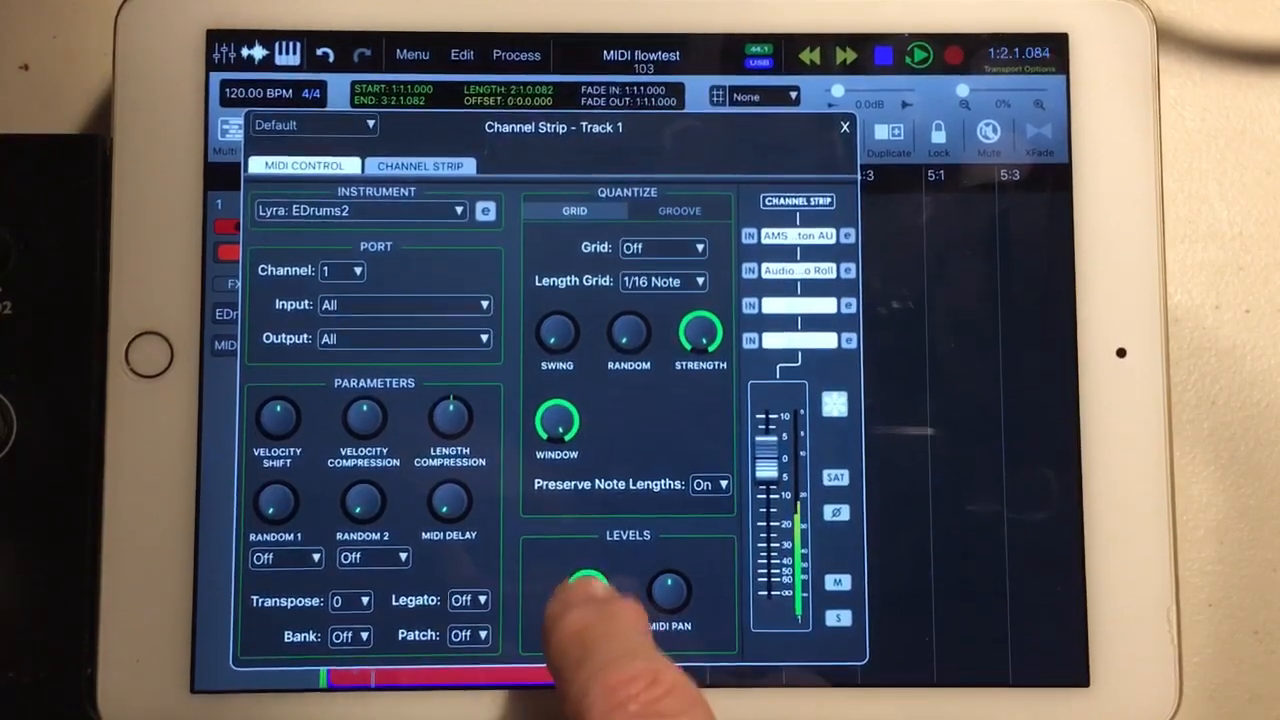